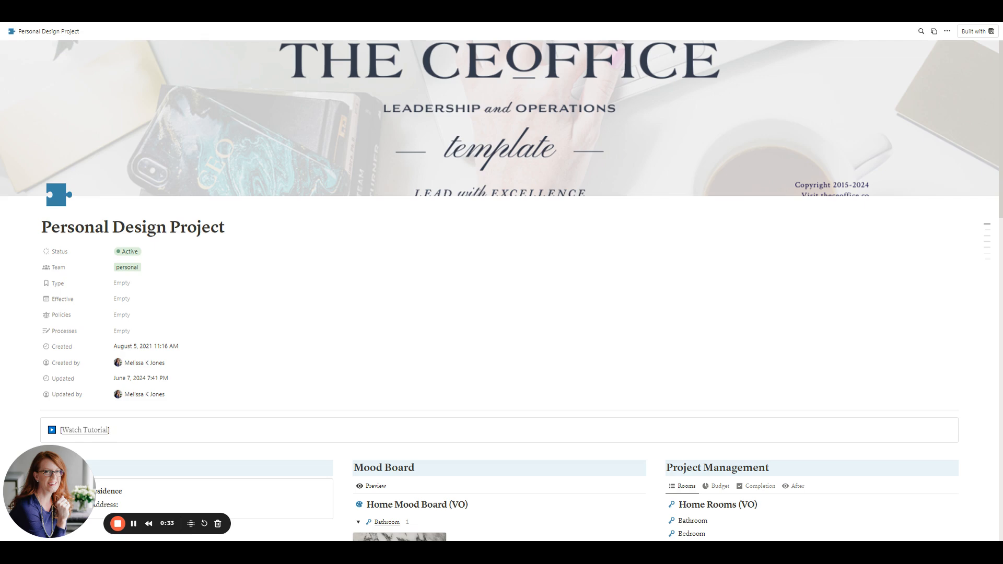
Step: Scroll past the cover and properties to the Home, Contractors, Mood Board and Project Management sections
scroll(down, 3)
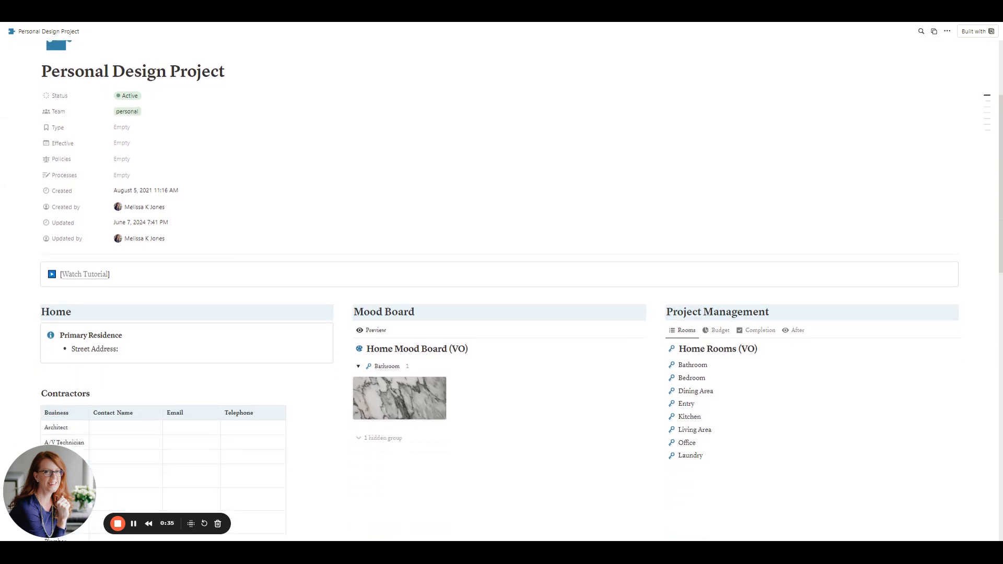
scroll(down, 3)
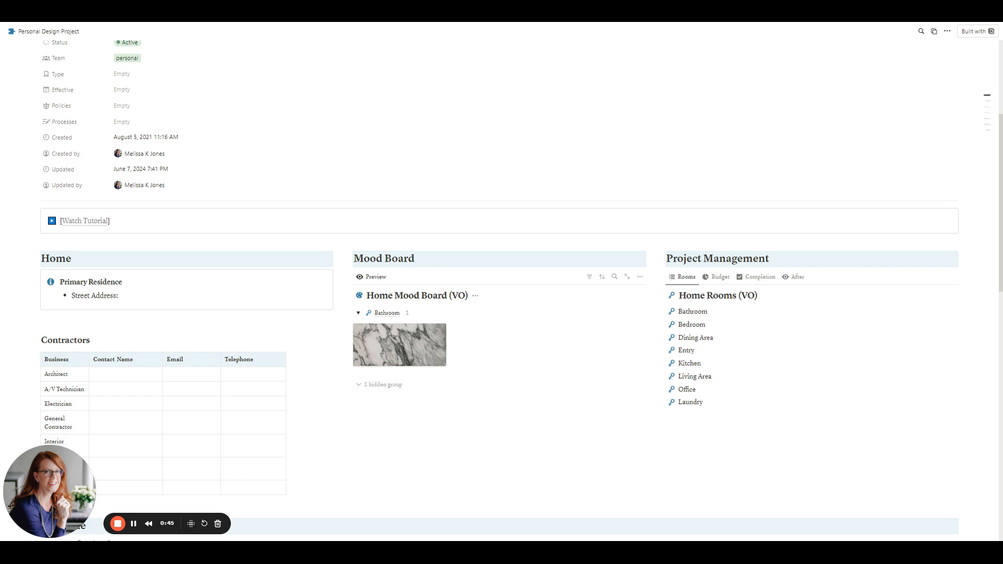
scroll(down, 3)
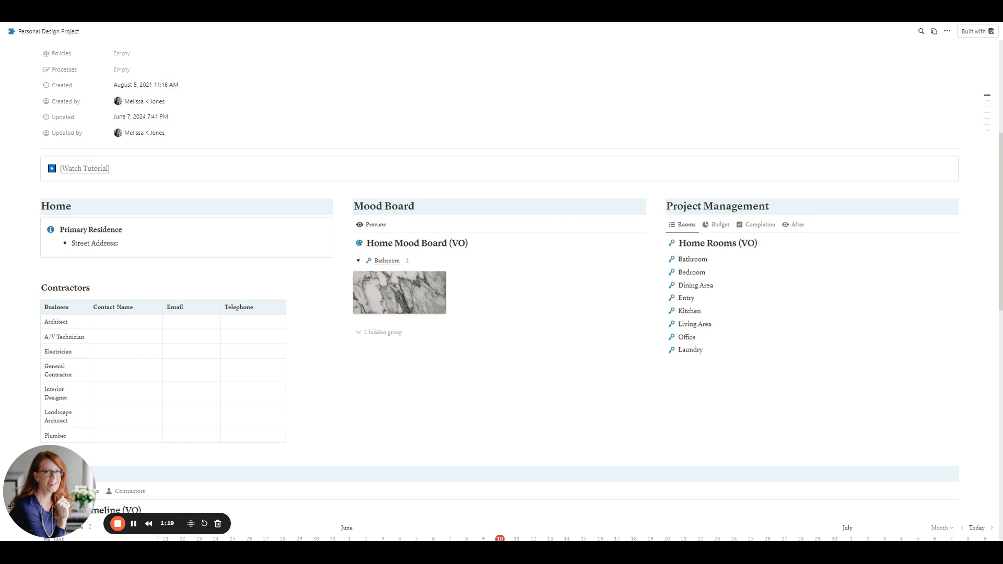
Step: Scroll further to reveal the Timeline section with its Stages, Tasks and Contractors views
scroll(down, 3)
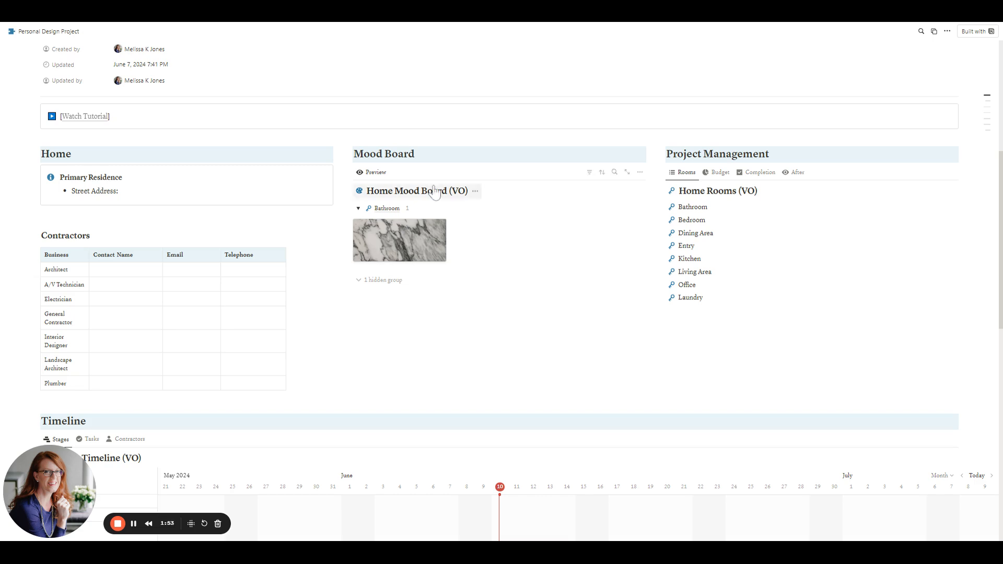
mouse_move(380, 231)
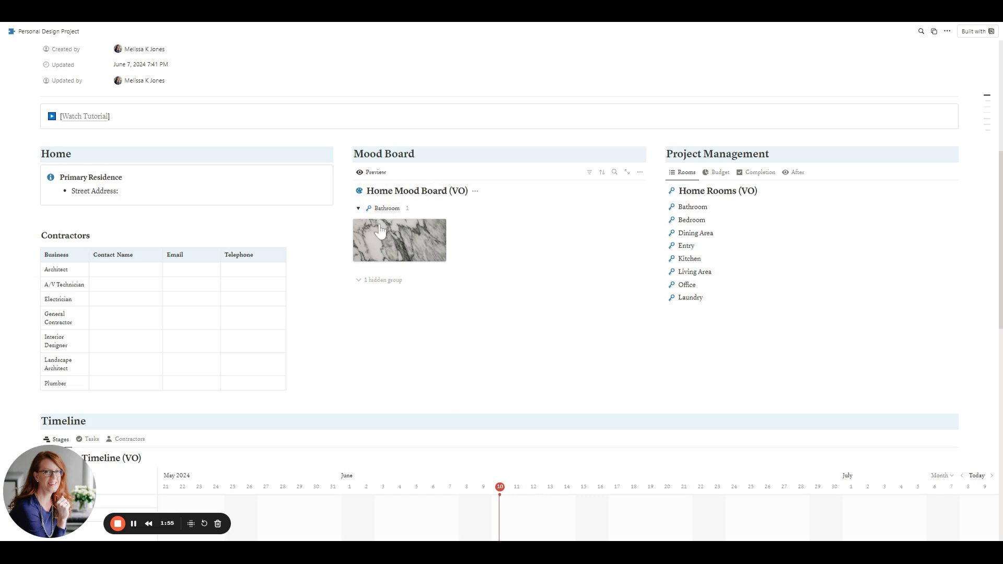
mouse_move(402, 251)
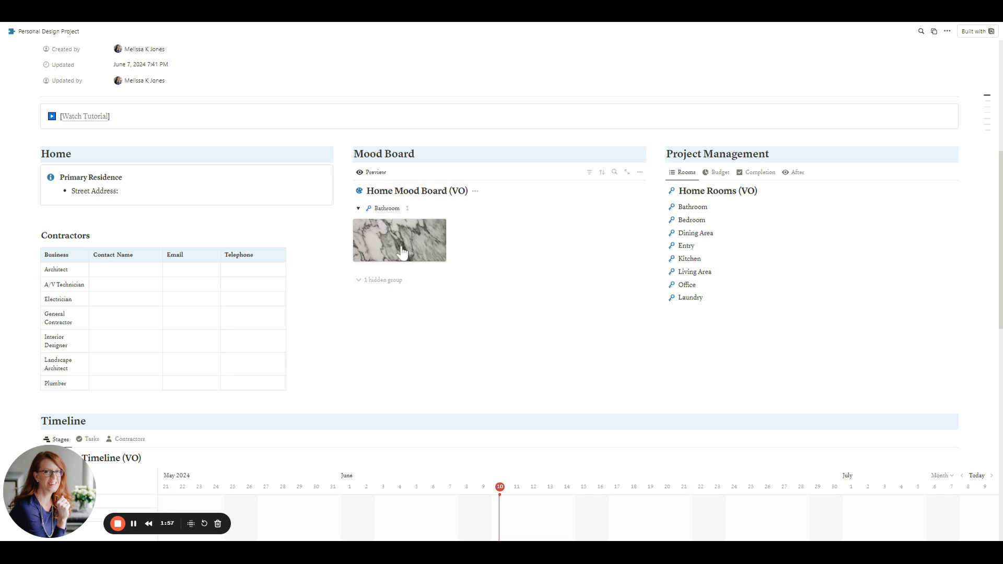
Step: Open the Marble mood board card as a peek, showing its Bathroom tag
click(400, 240)
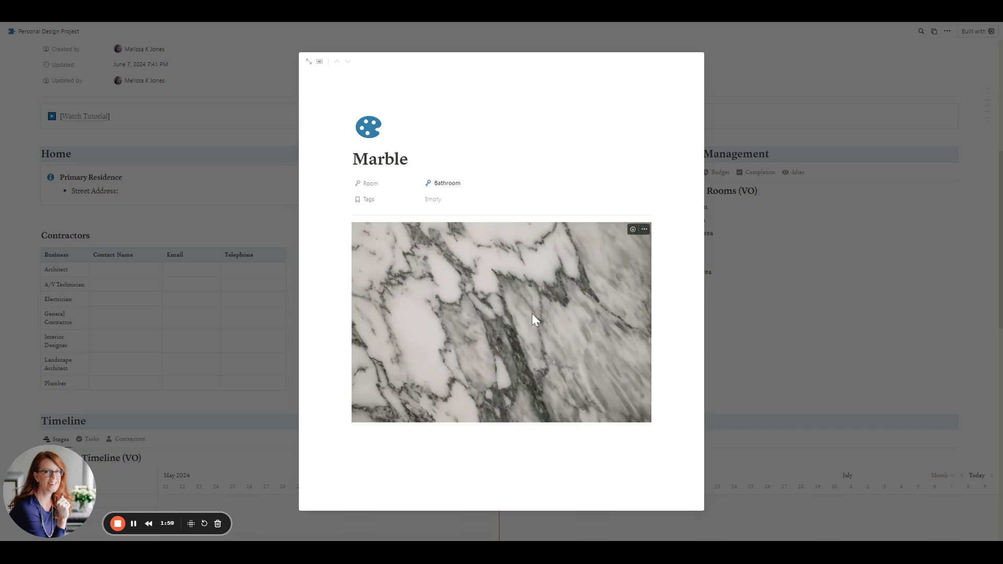
mouse_move(427, 488)
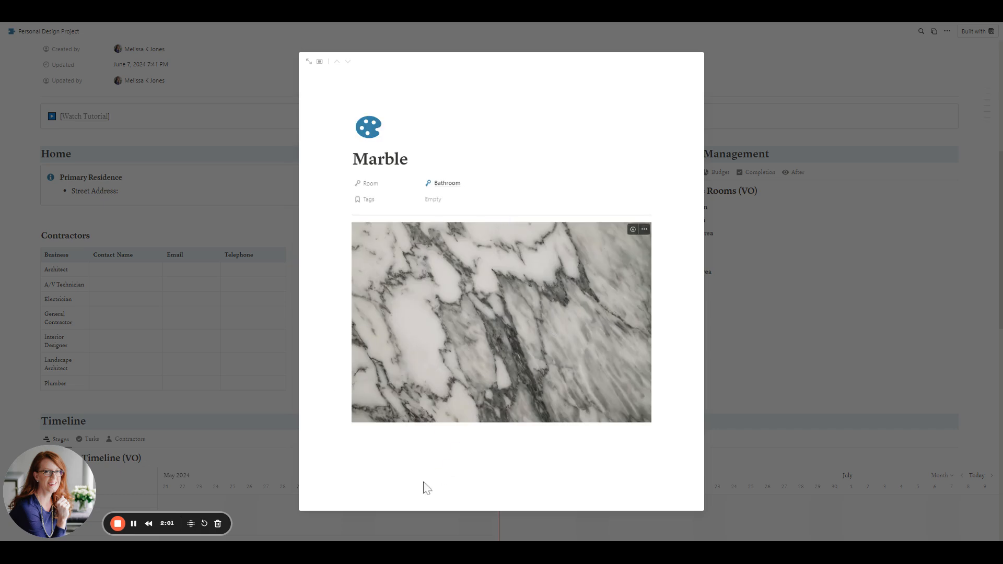
mouse_move(614, 205)
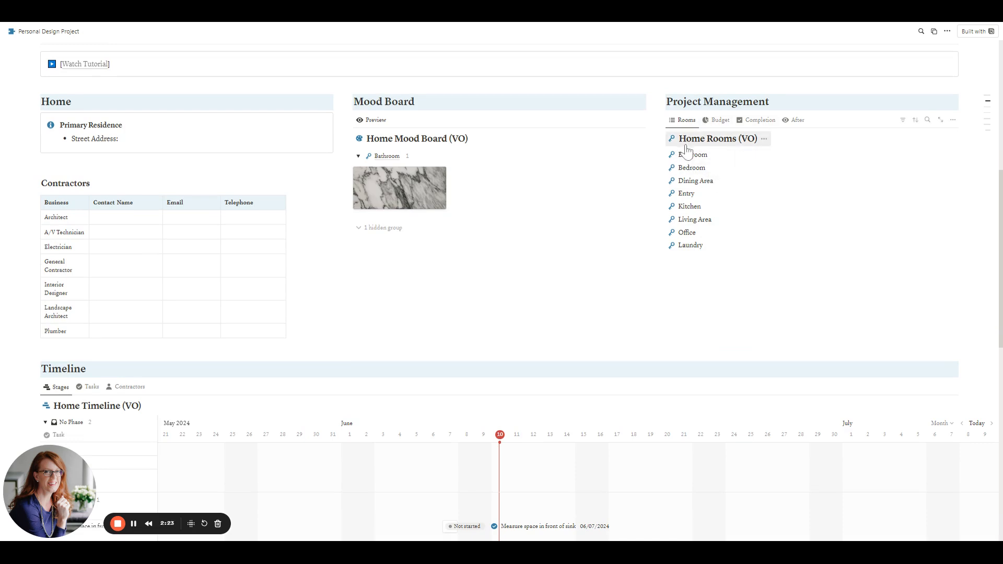
mouse_move(698, 245)
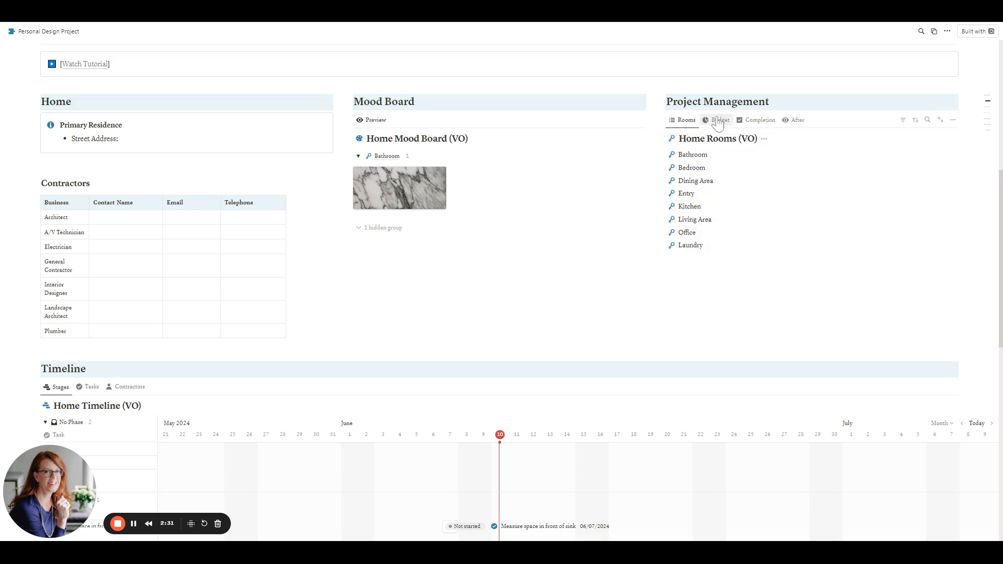
Step: Switch Home Rooms to the Budget view, showing Bathroom at 6.24% of $500.00
click(721, 120)
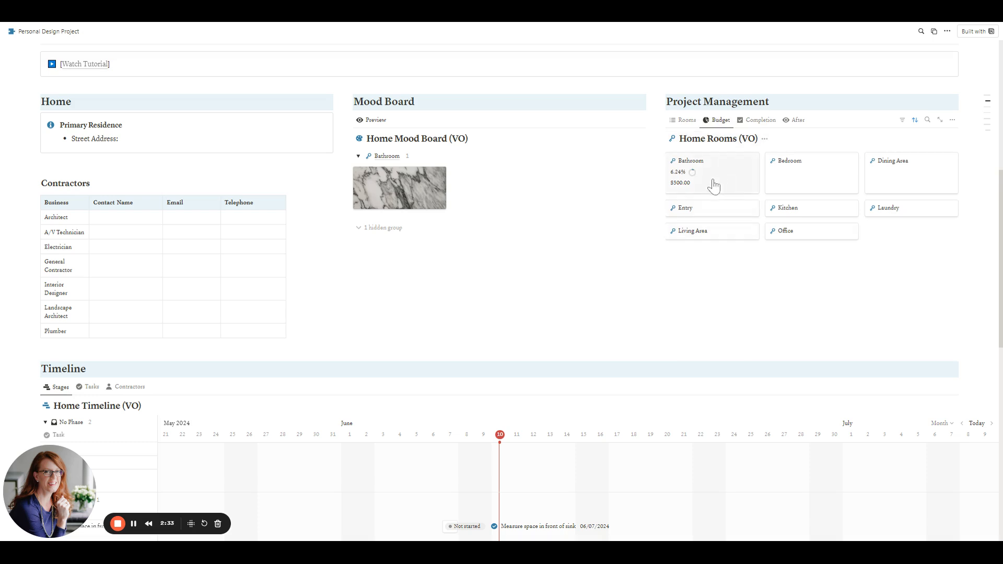
mouse_move(673, 195)
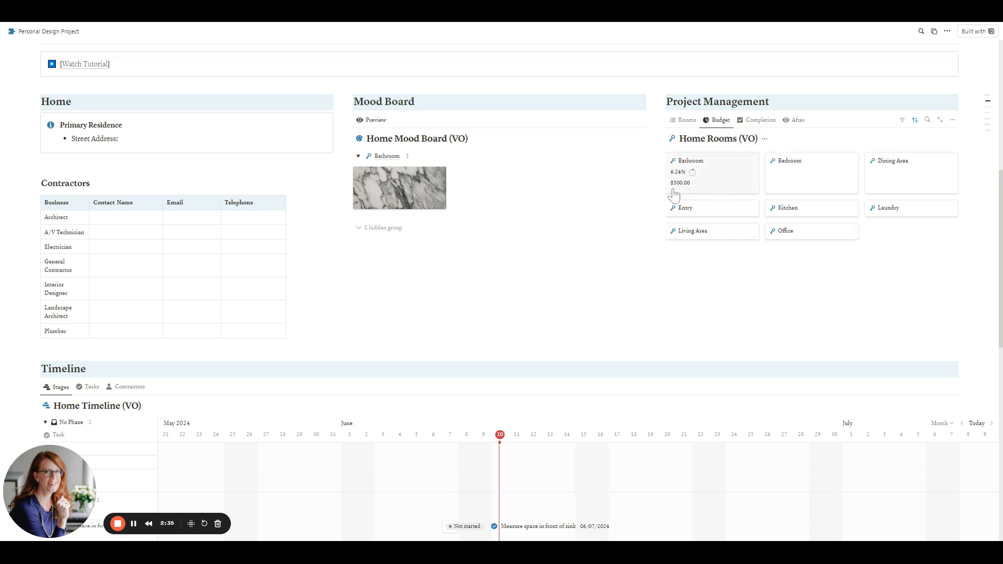
mouse_move(697, 192)
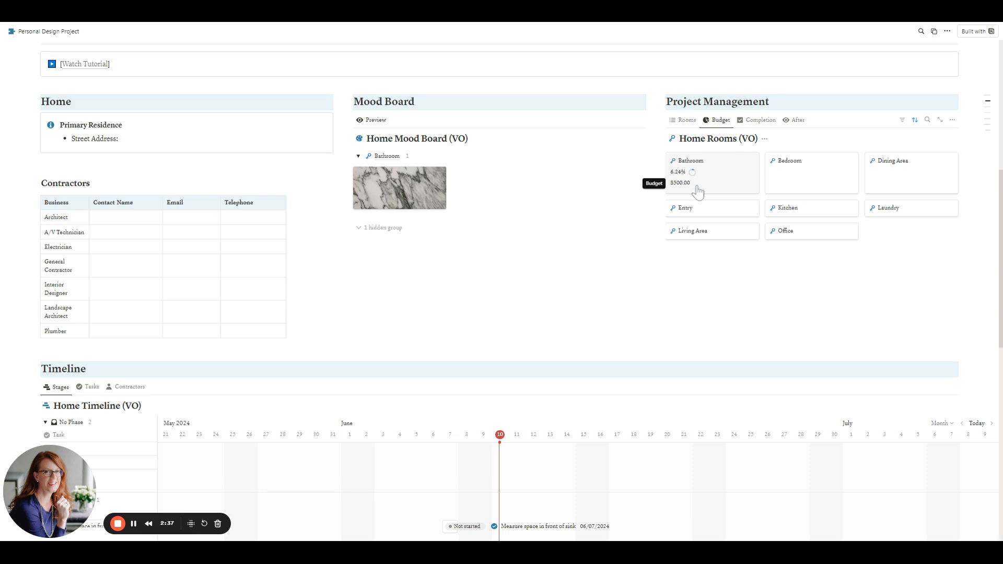
mouse_move(694, 179)
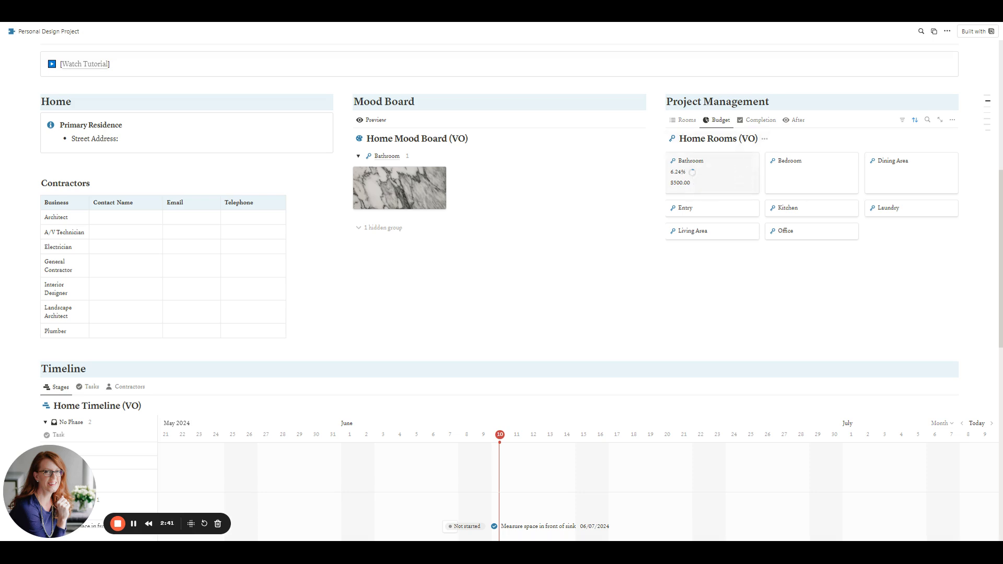
mouse_move(761, 120)
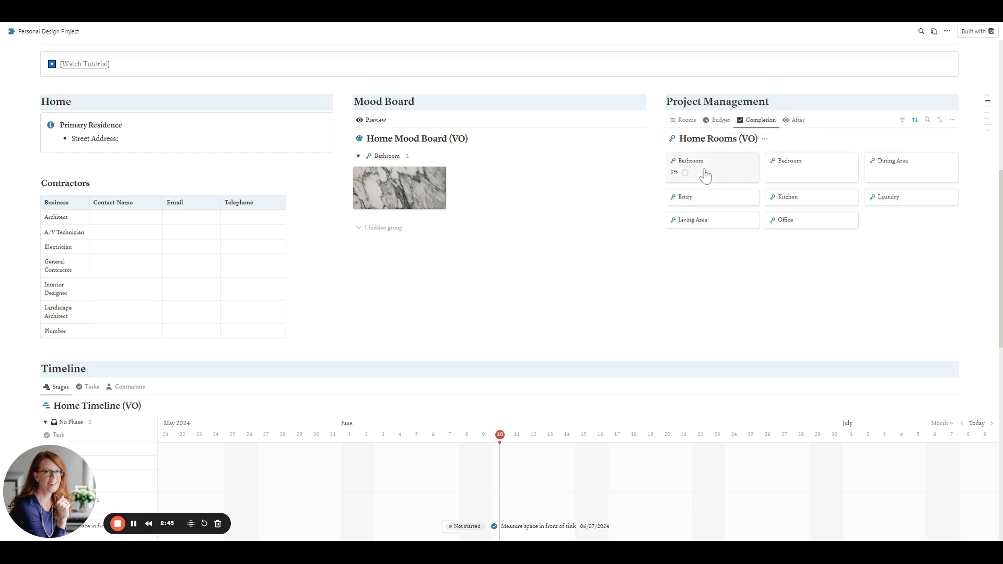
mouse_move(732, 185)
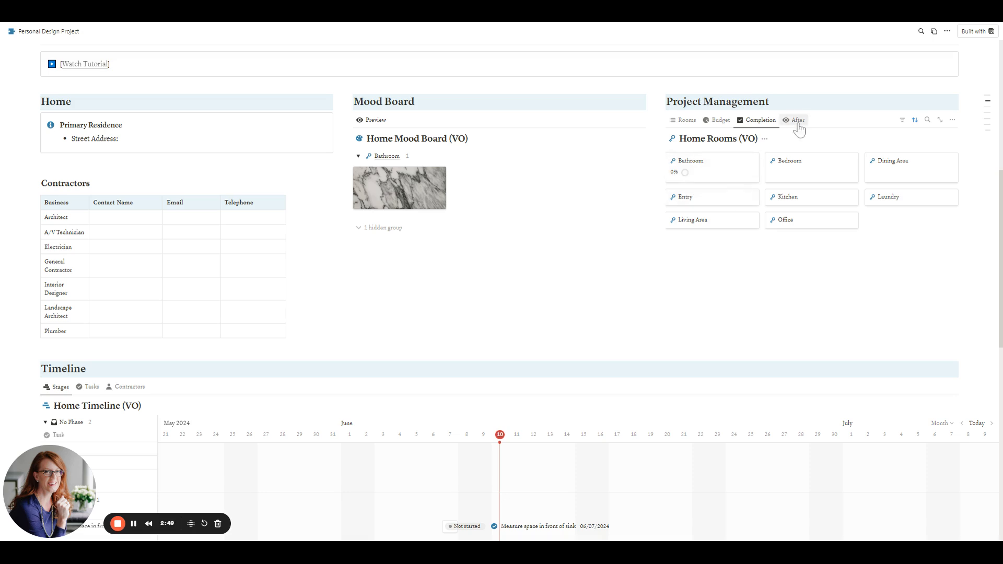
Step: Show rooms as after-picture gallery cards and open the Bedroom page to browse its pictures and theme
click(798, 120)
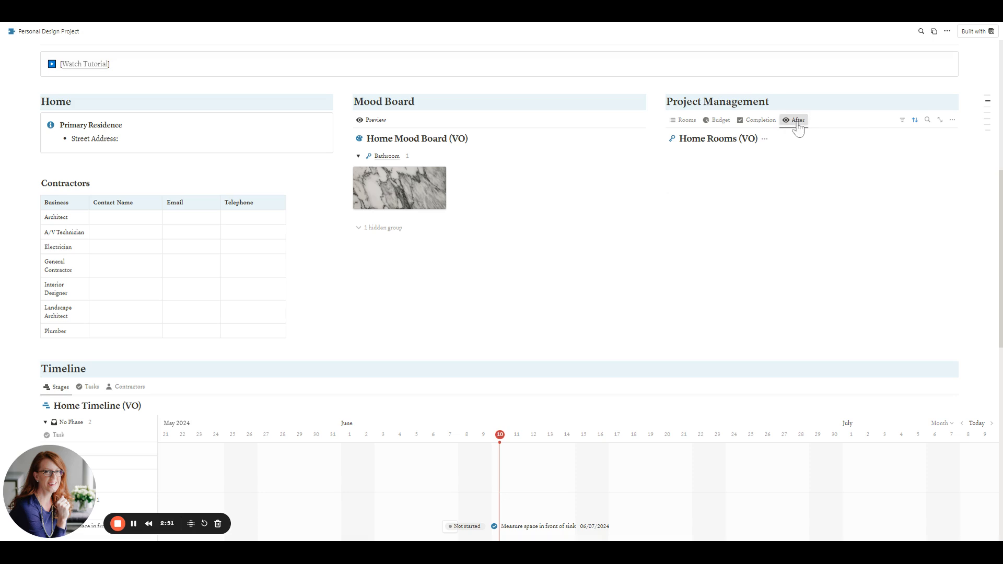
click(798, 119)
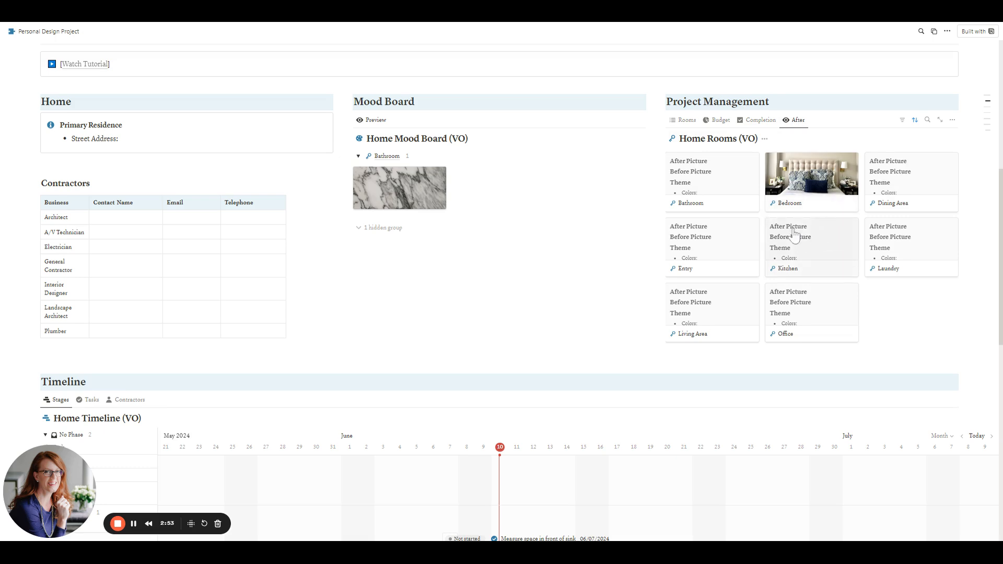
click(789, 203)
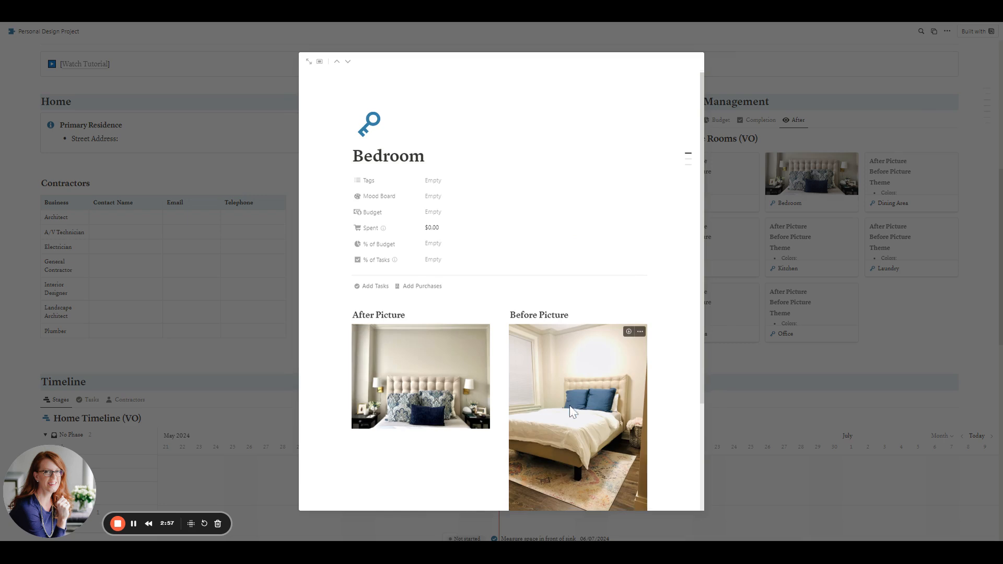
scroll(down, 3)
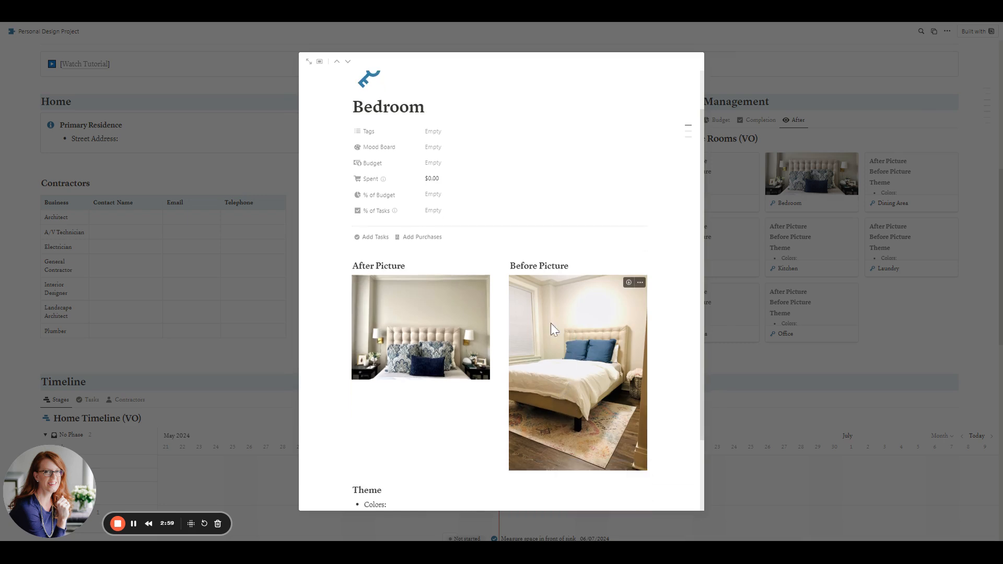
scroll(down, 3)
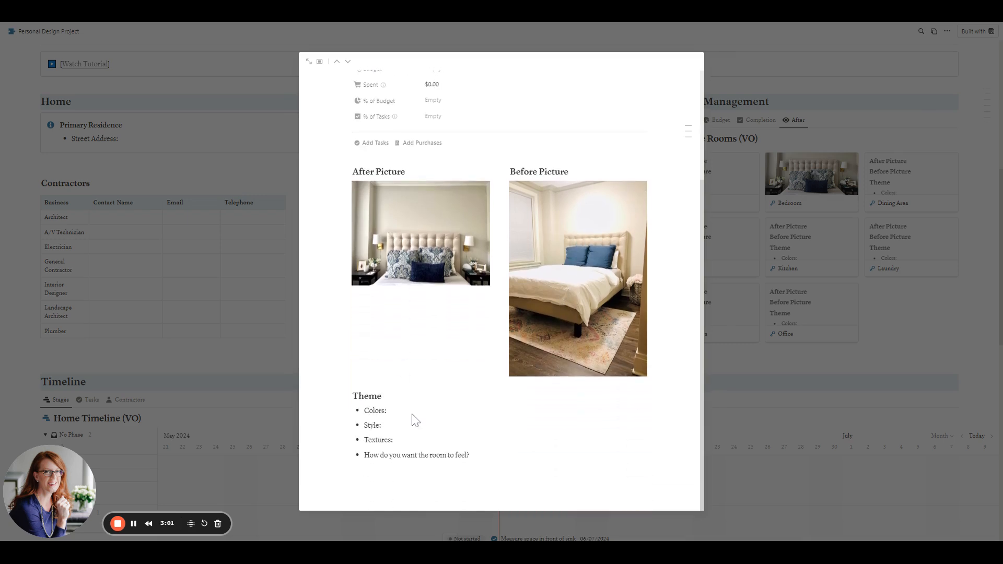
mouse_move(624, 517)
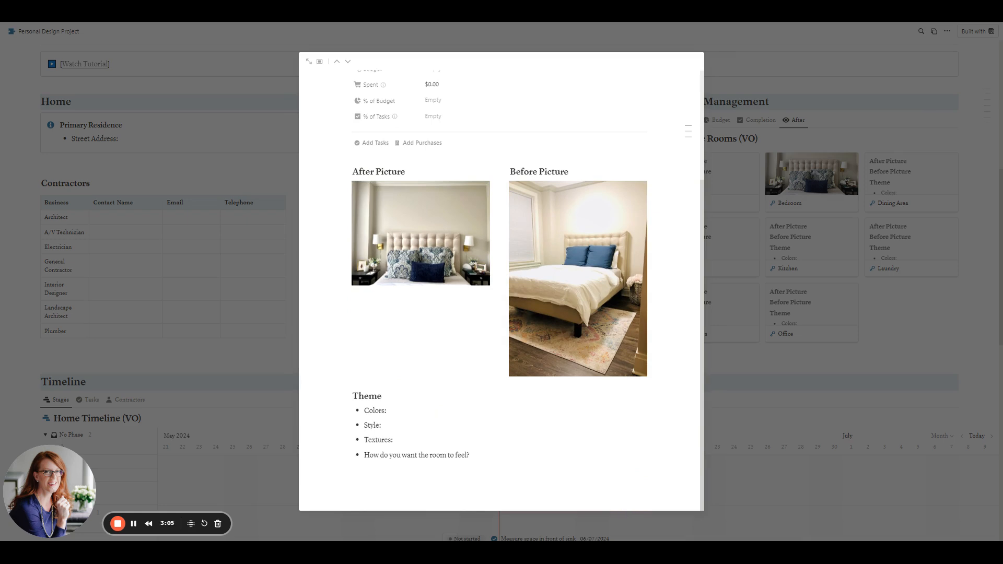
mouse_move(476, 498)
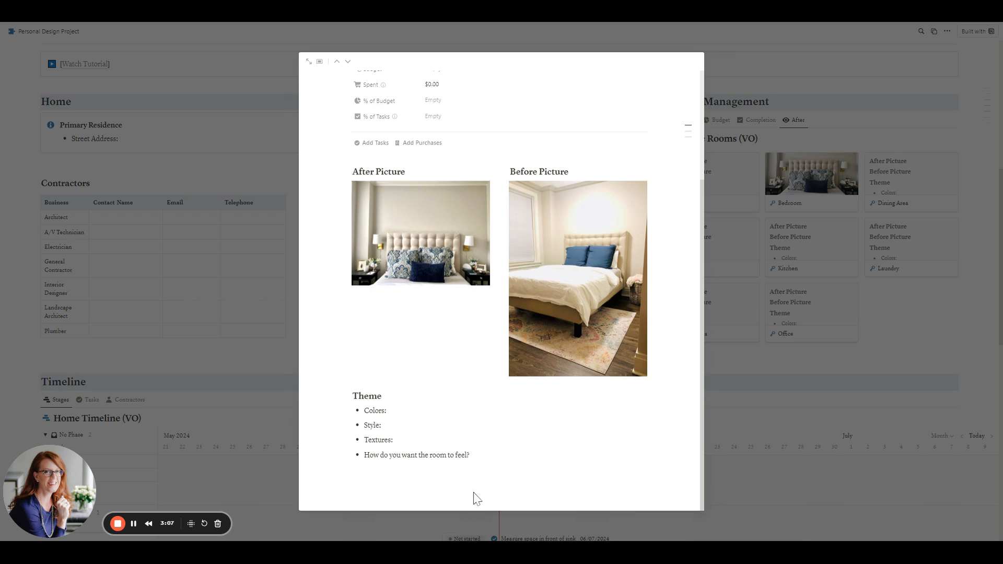
scroll(up, 3)
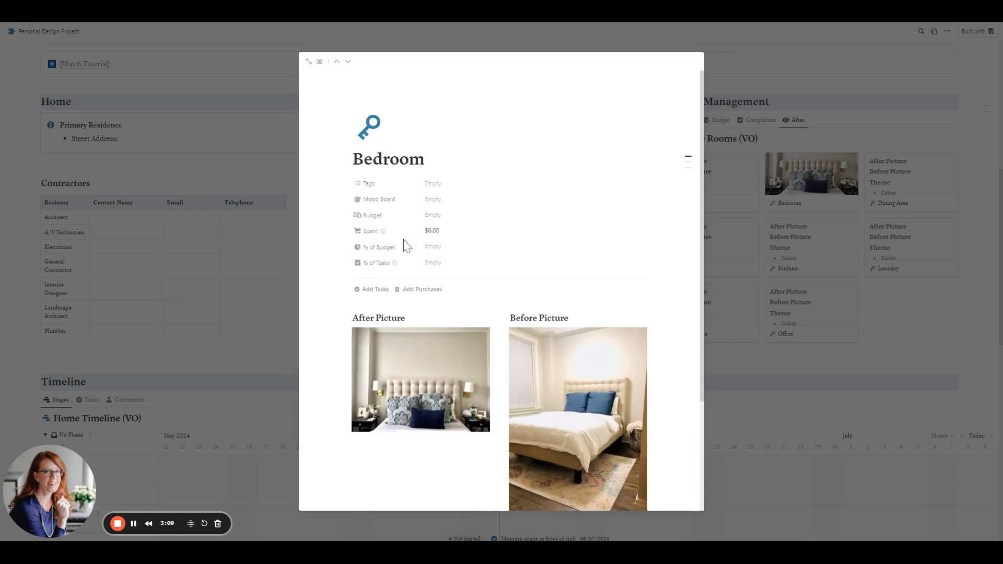
mouse_move(444, 200)
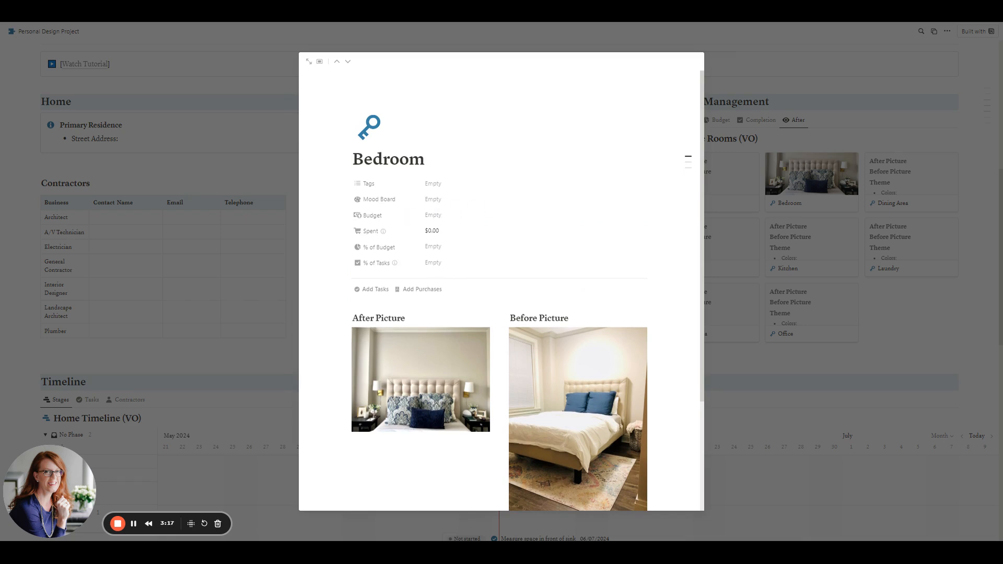
mouse_move(488, 223)
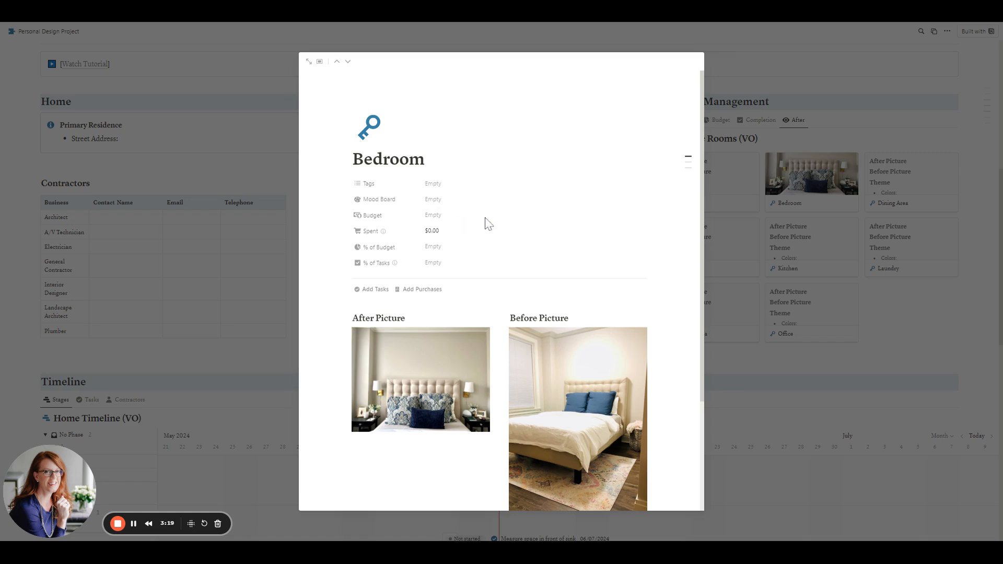
mouse_move(467, 257)
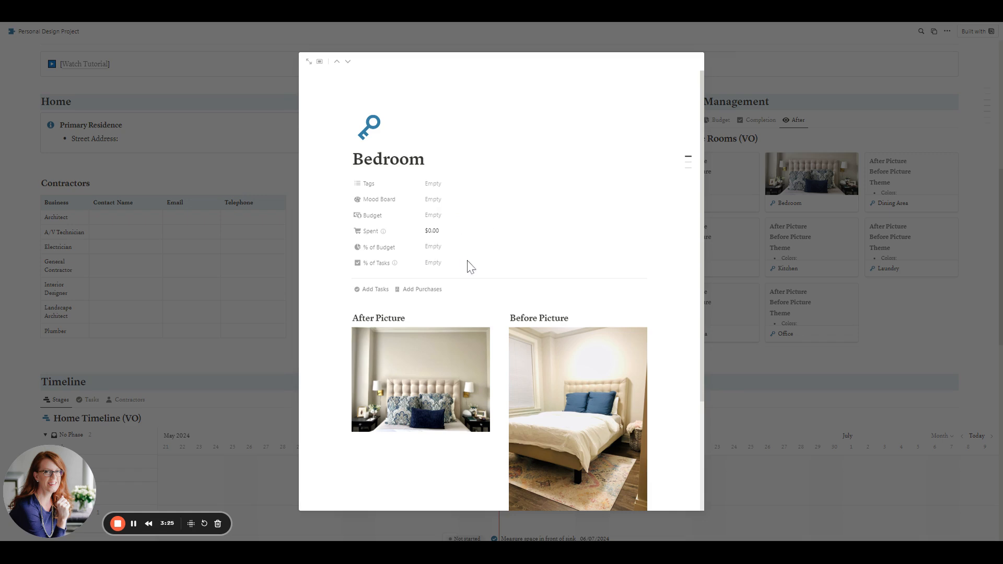
mouse_move(419, 289)
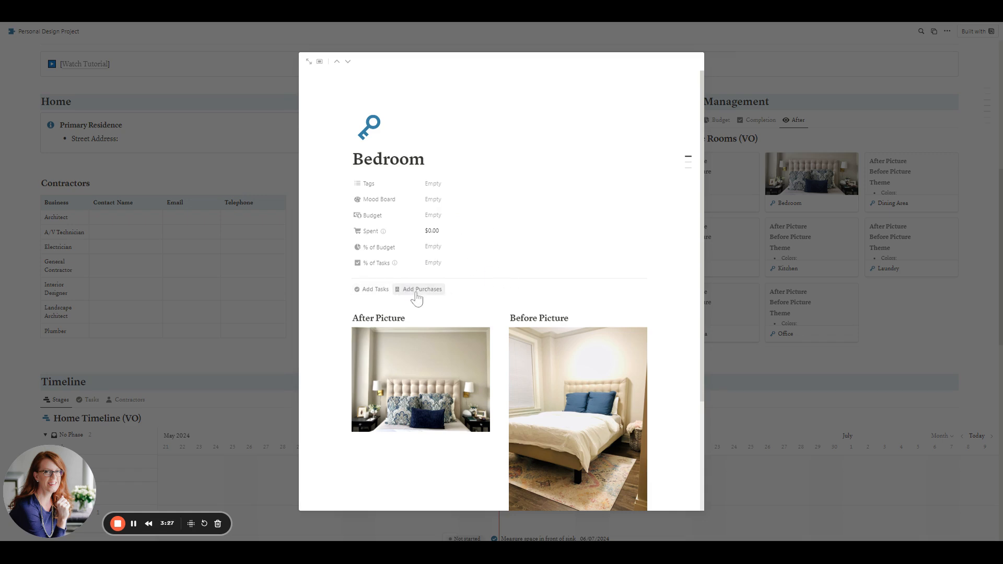
mouse_move(434, 298)
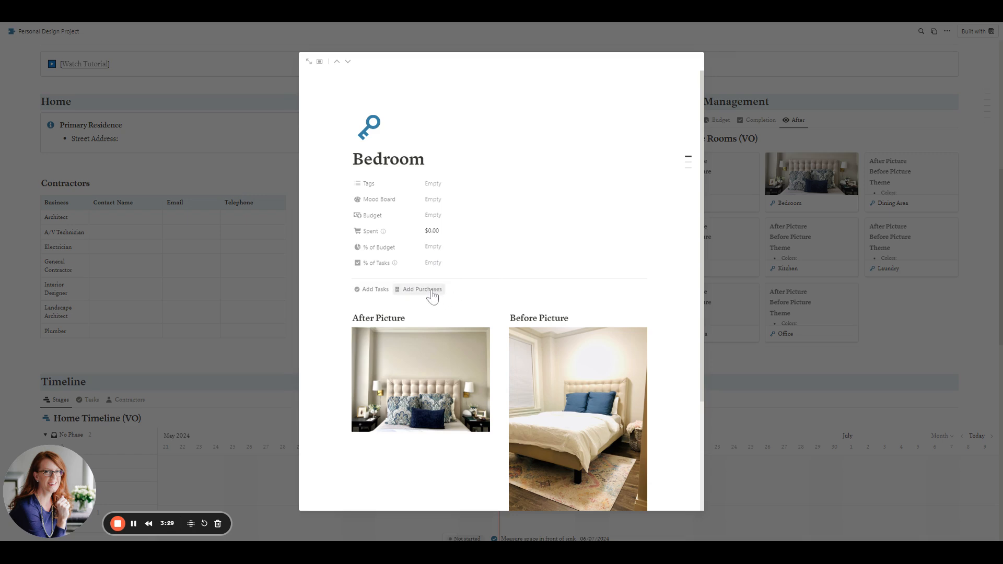
mouse_move(844, 357)
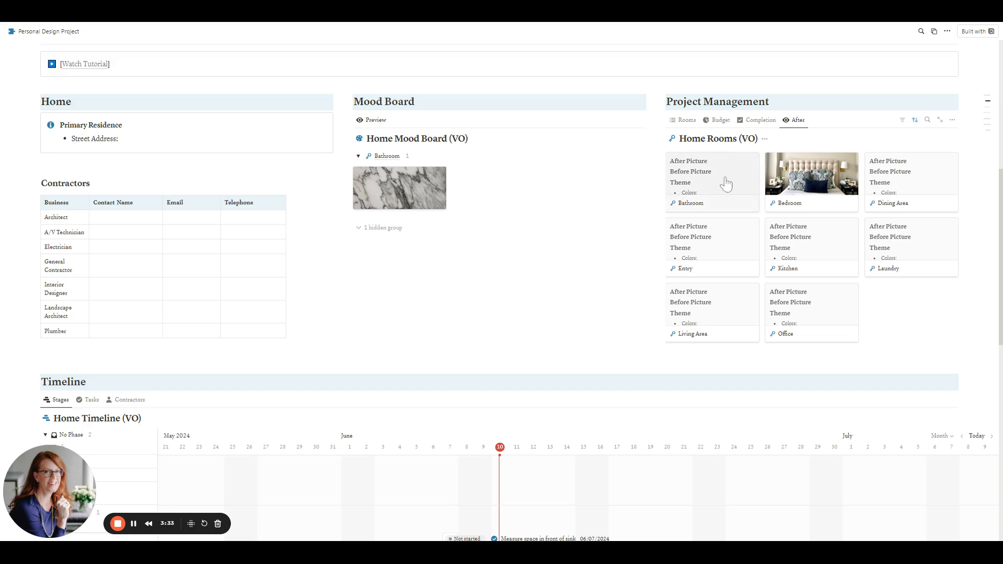
click(691, 202)
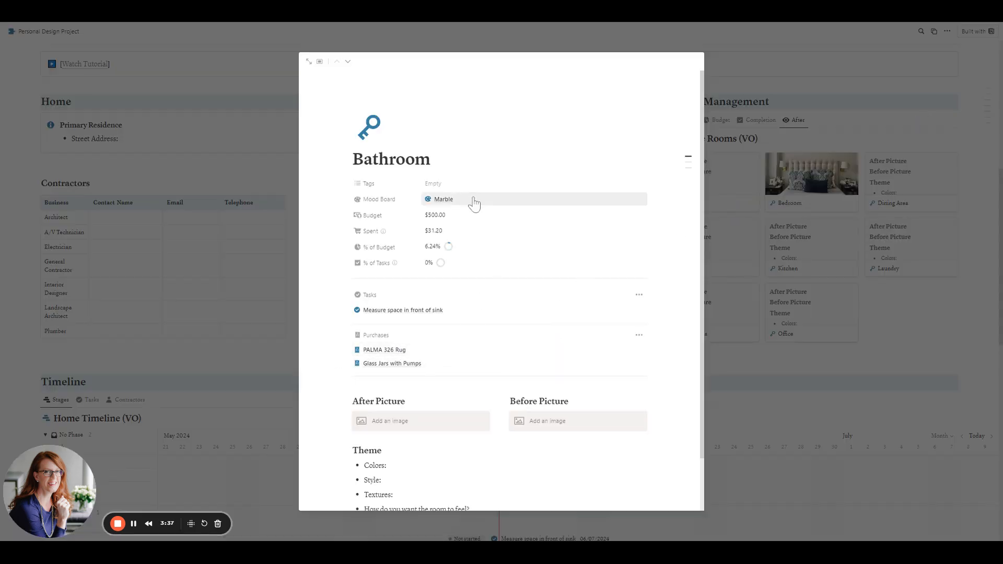
mouse_move(459, 219)
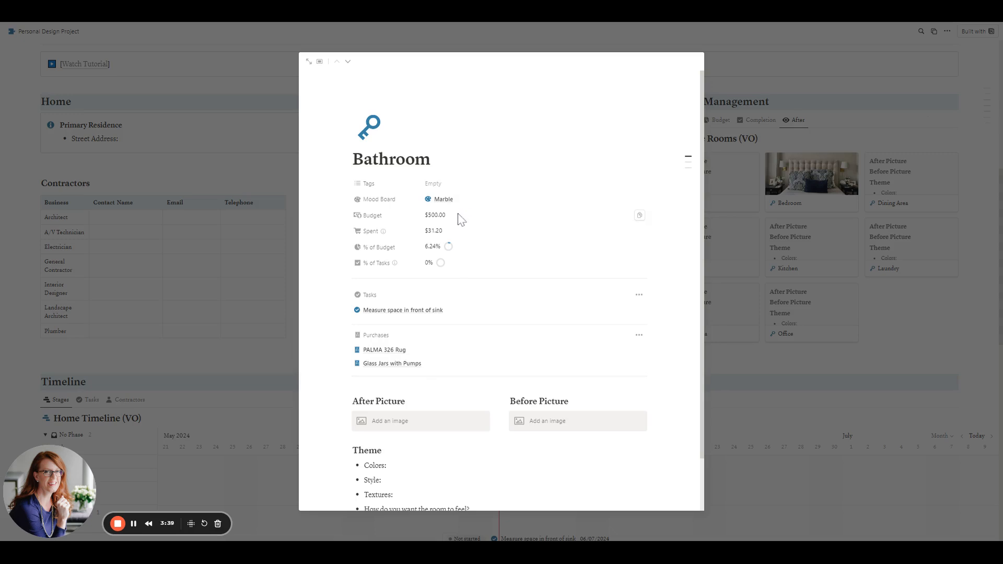
mouse_move(467, 203)
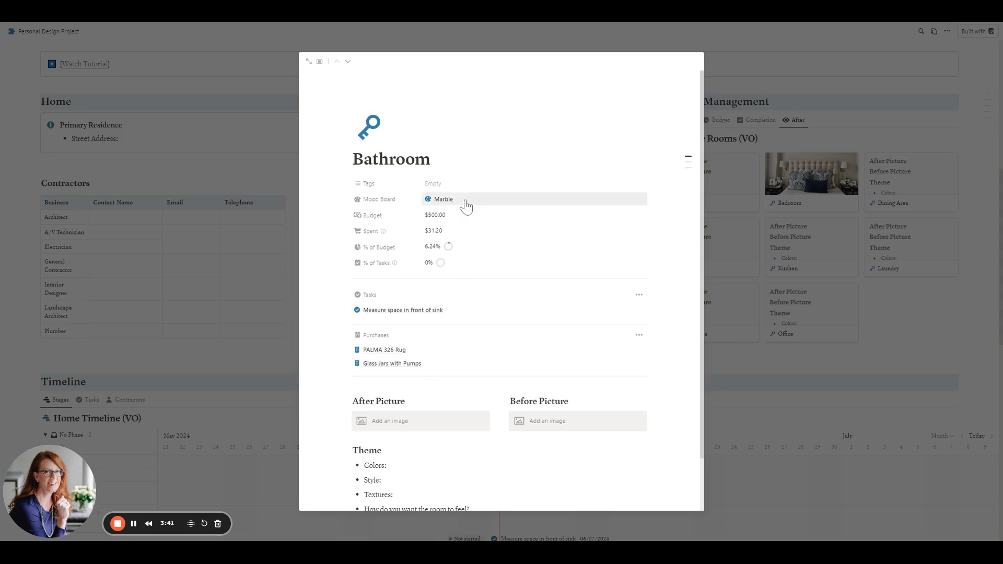
mouse_move(454, 239)
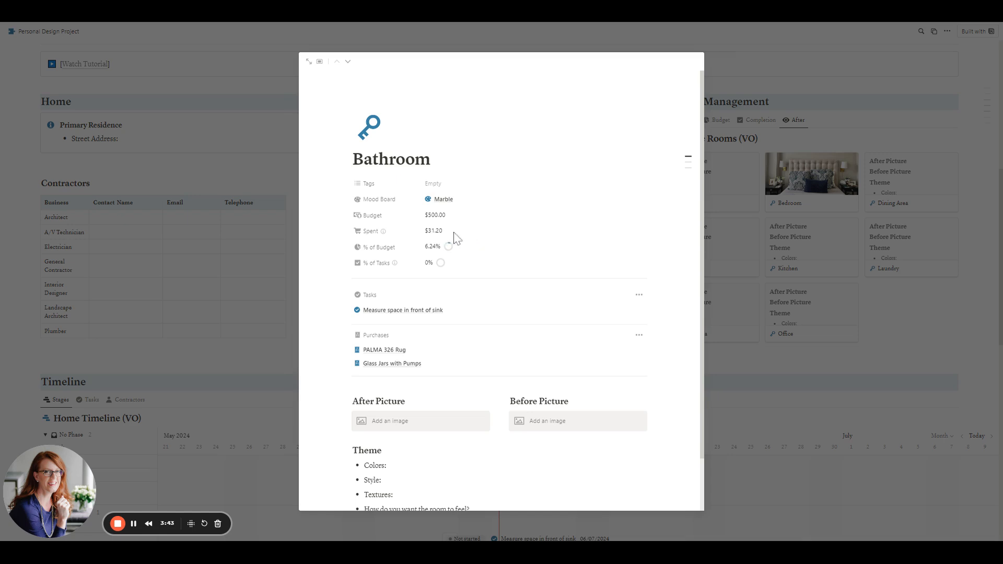
mouse_move(454, 238)
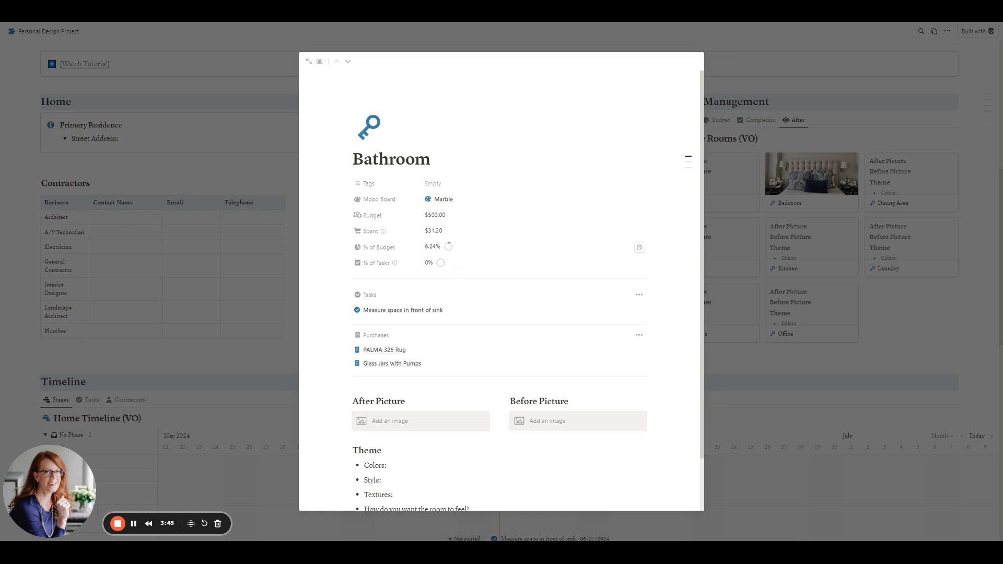
mouse_move(468, 251)
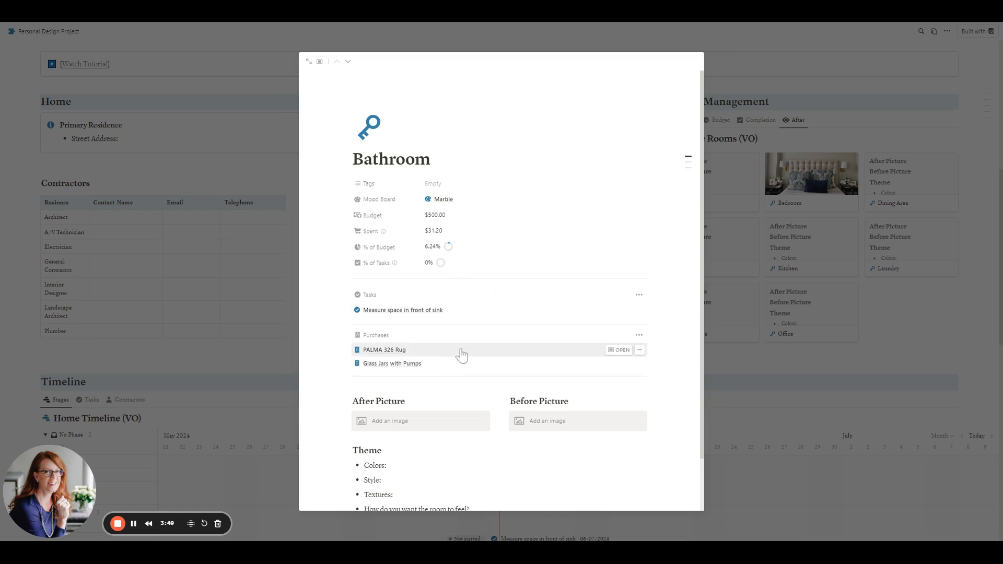
mouse_move(453, 357)
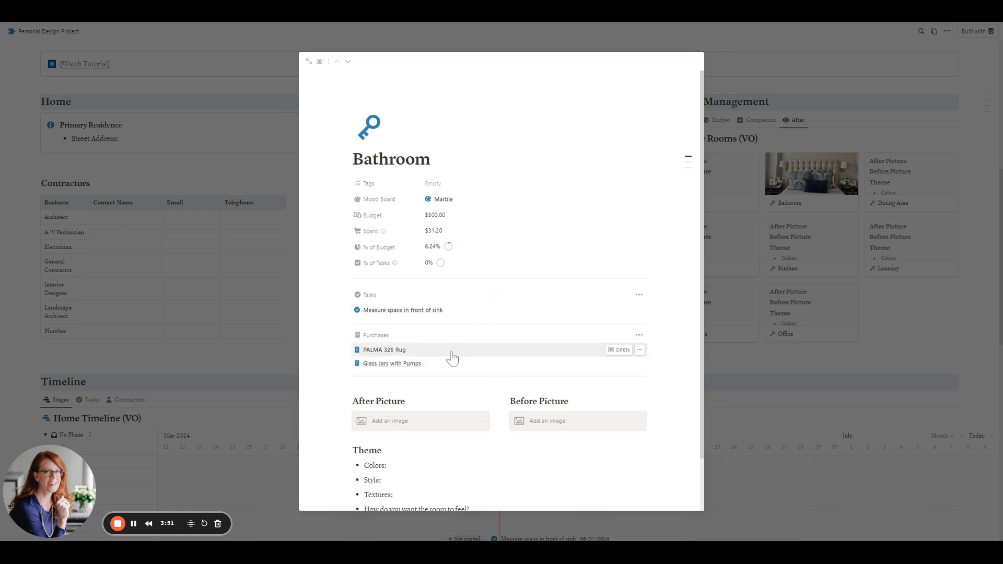
mouse_move(473, 313)
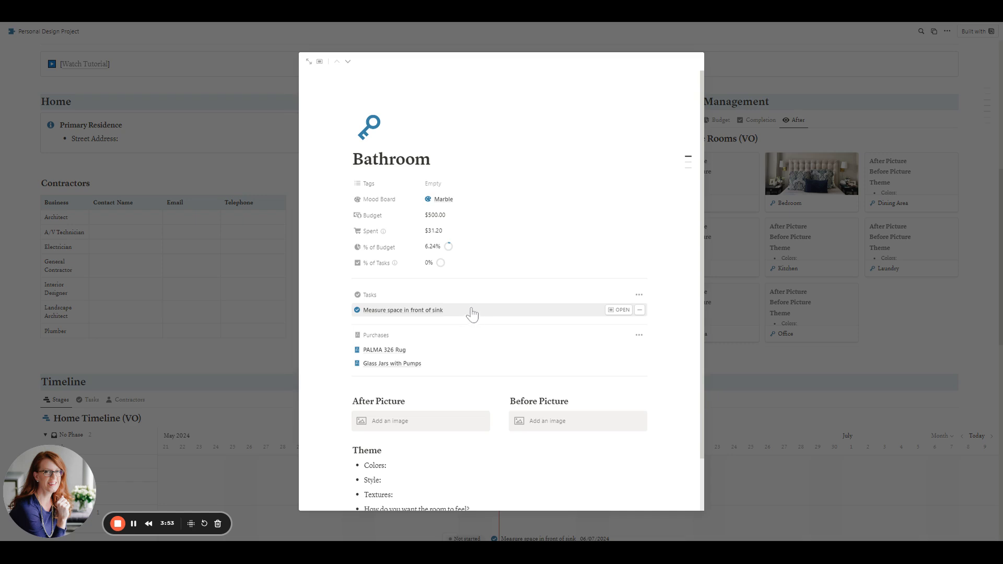
mouse_move(393, 210)
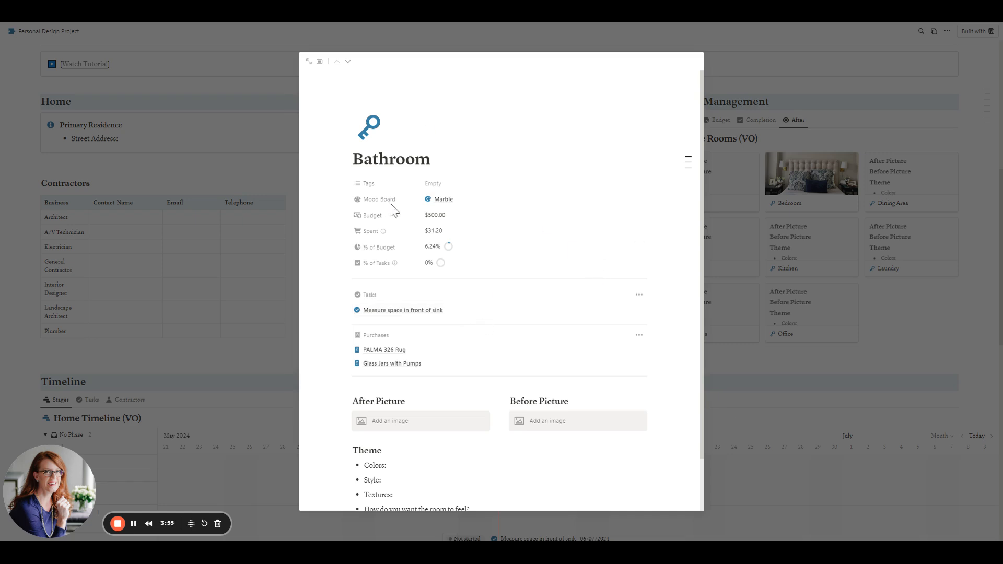
scroll(up, 3)
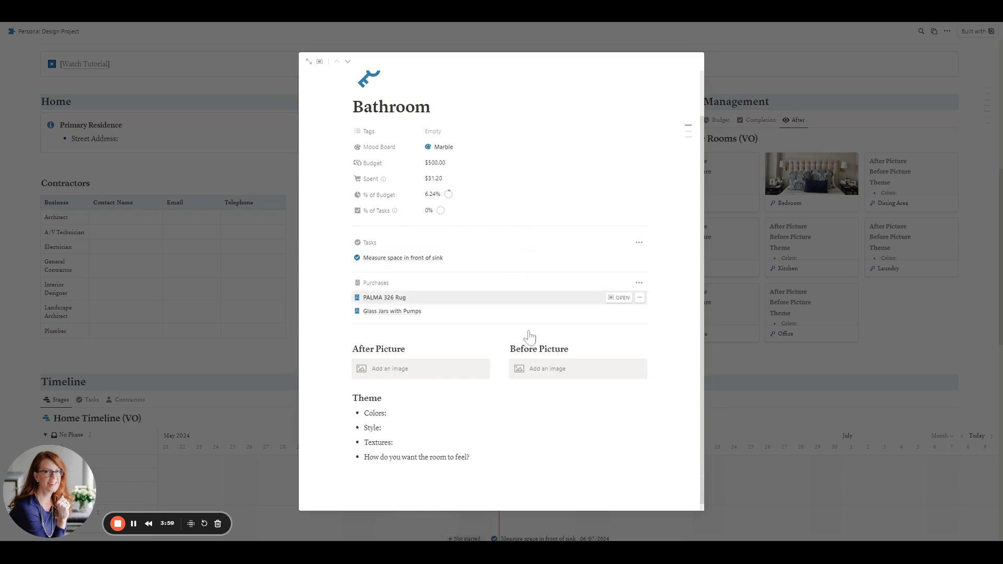
mouse_move(935, 322)
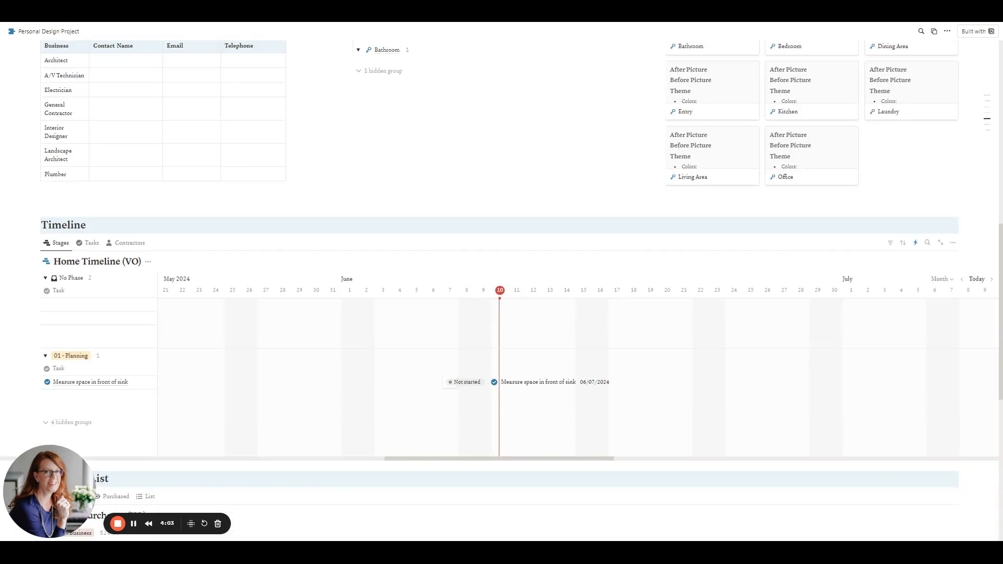
Step: Expand the four hidden phase groups in Home Timeline, from 02 - Purchasing to 04 - Styling
scroll(down, 3)
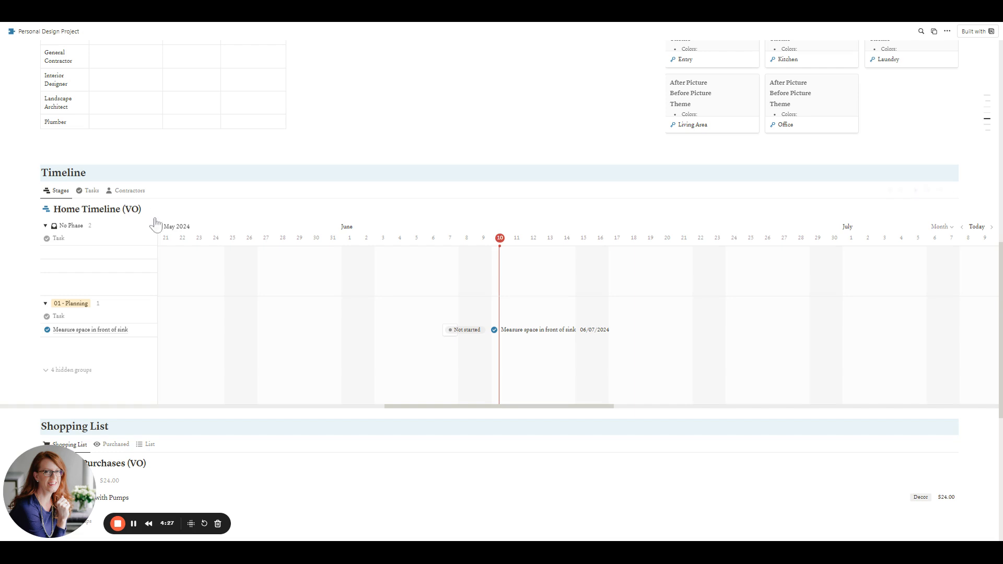
click(72, 370)
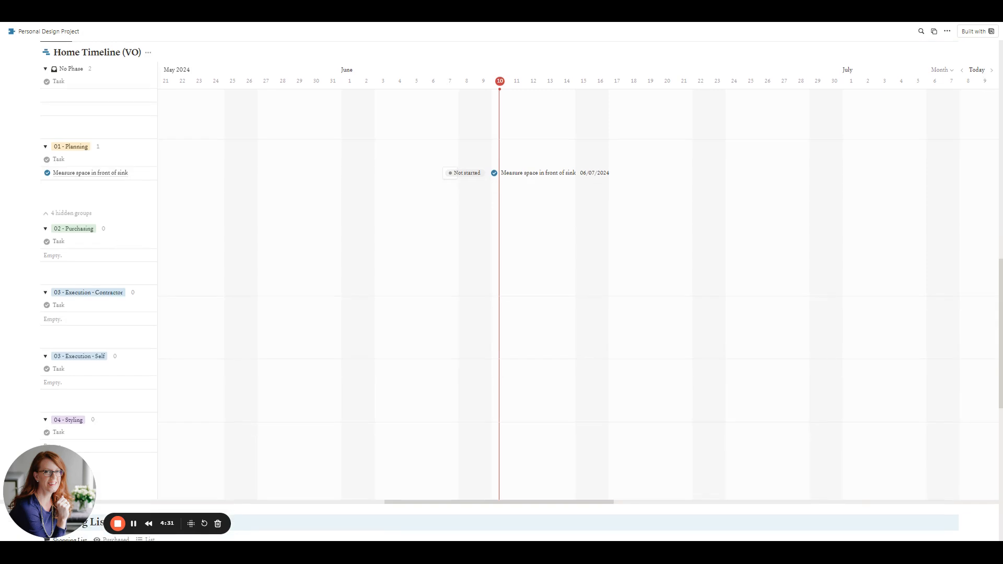
scroll(down, 3)
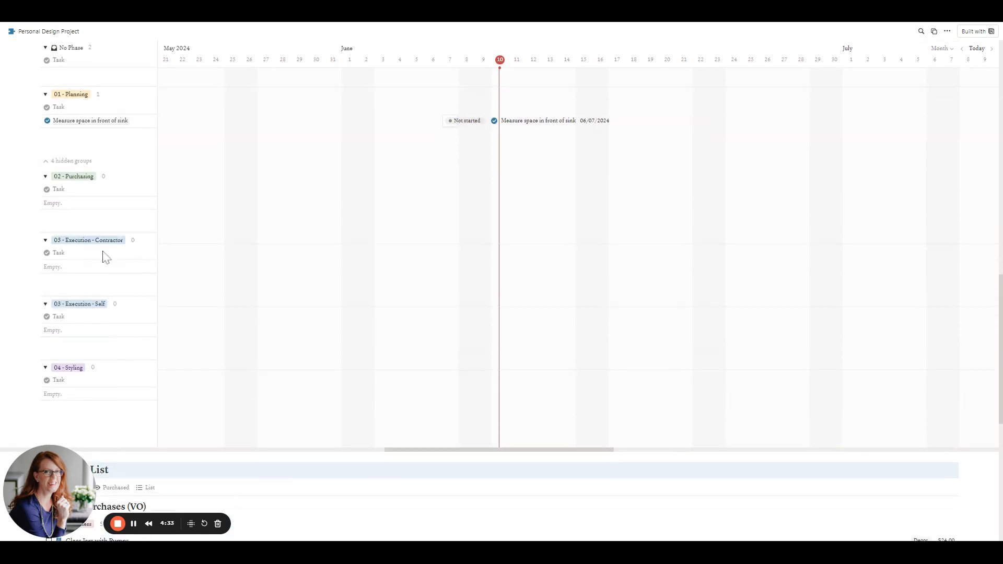
mouse_move(117, 259)
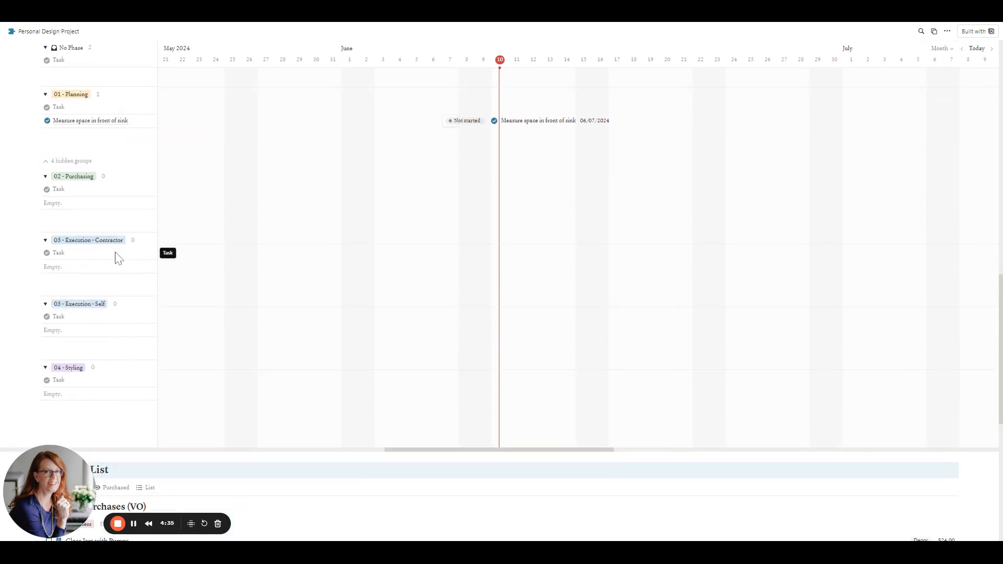
mouse_move(123, 385)
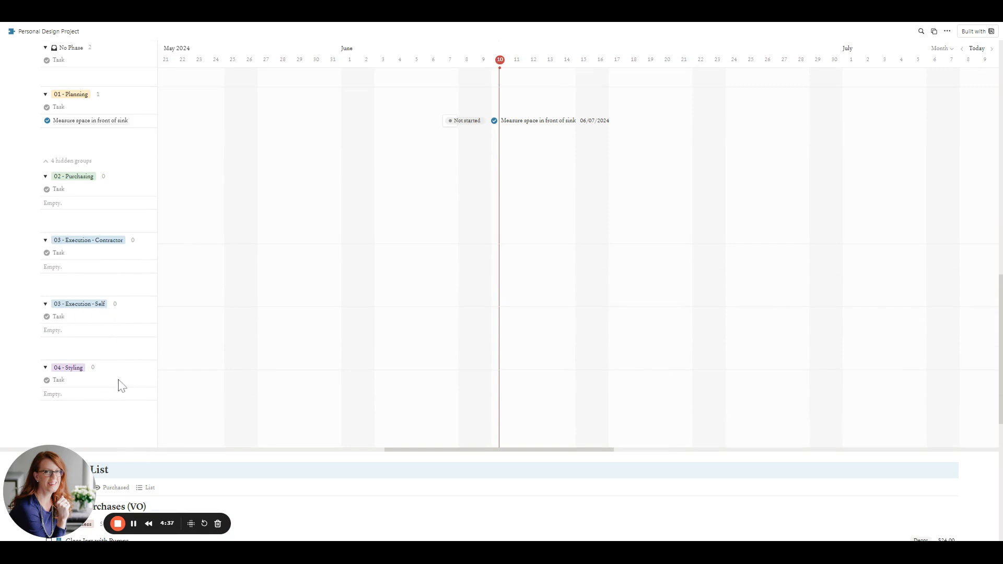
scroll(up, 3)
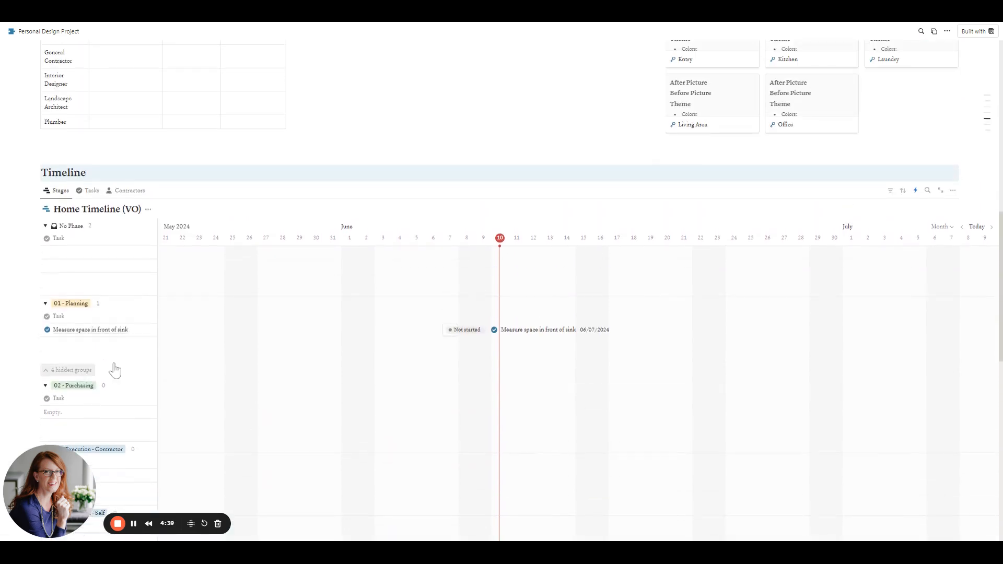
click(92, 190)
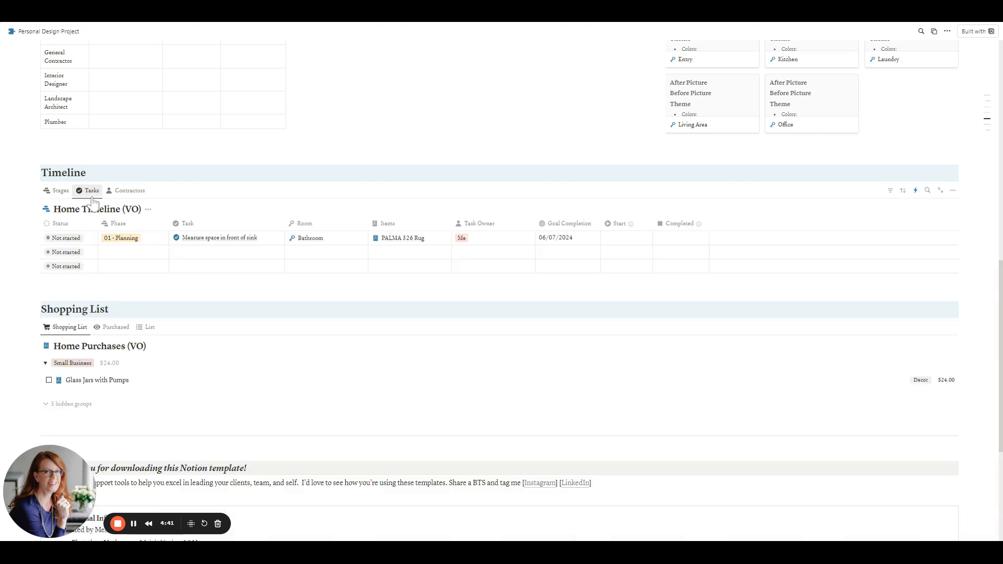
mouse_move(344, 234)
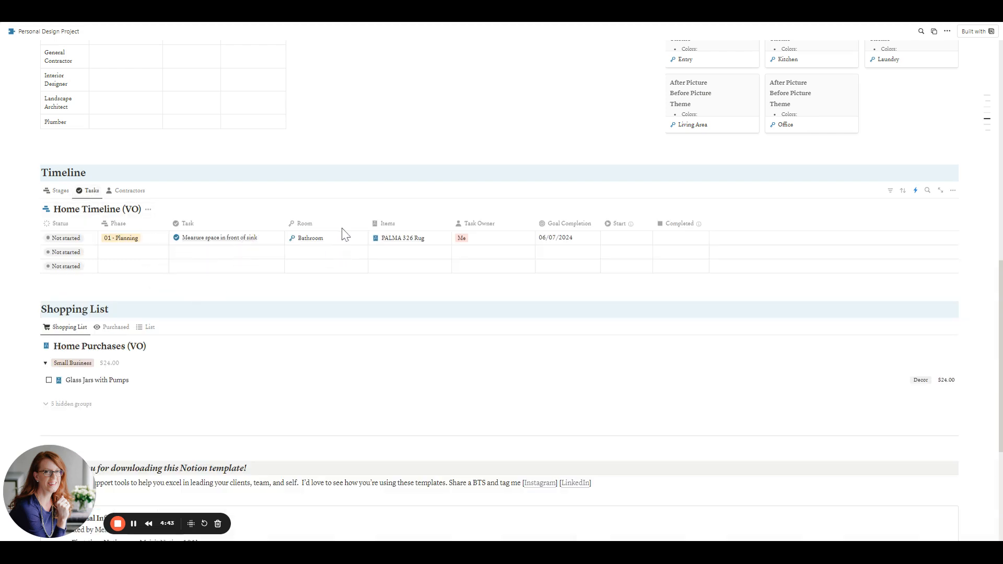
mouse_move(343, 243)
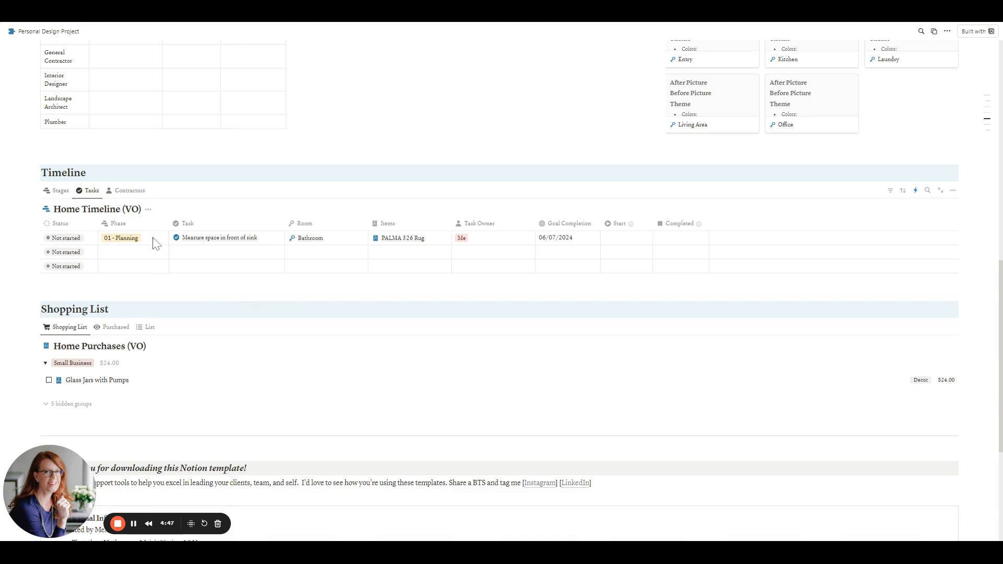
mouse_move(436, 244)
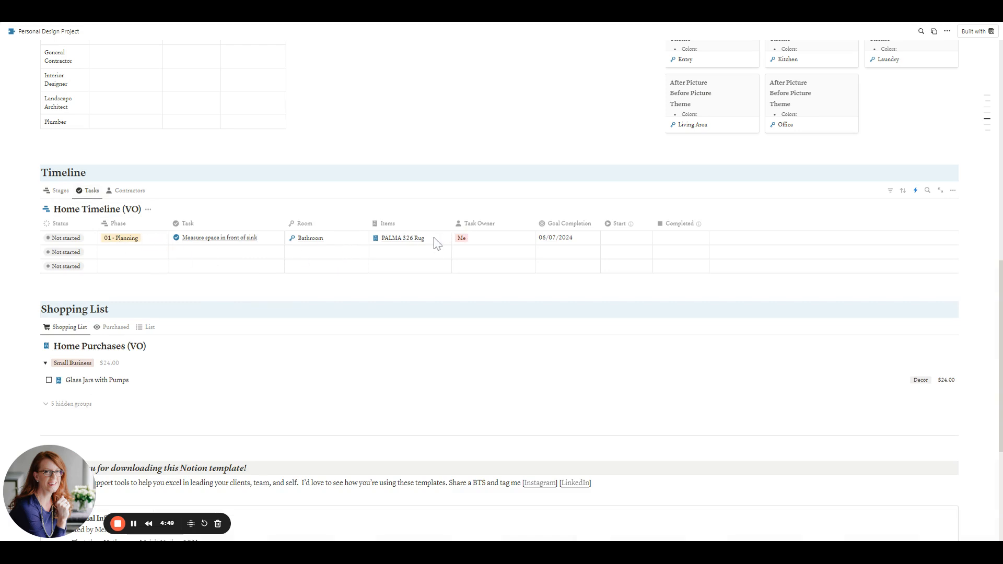
mouse_move(445, 242)
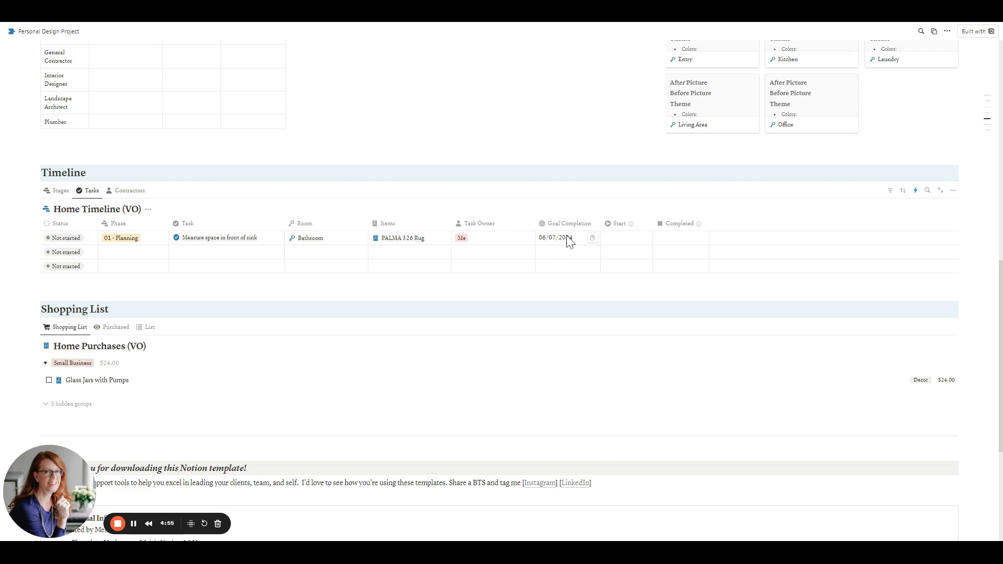
mouse_move(117, 261)
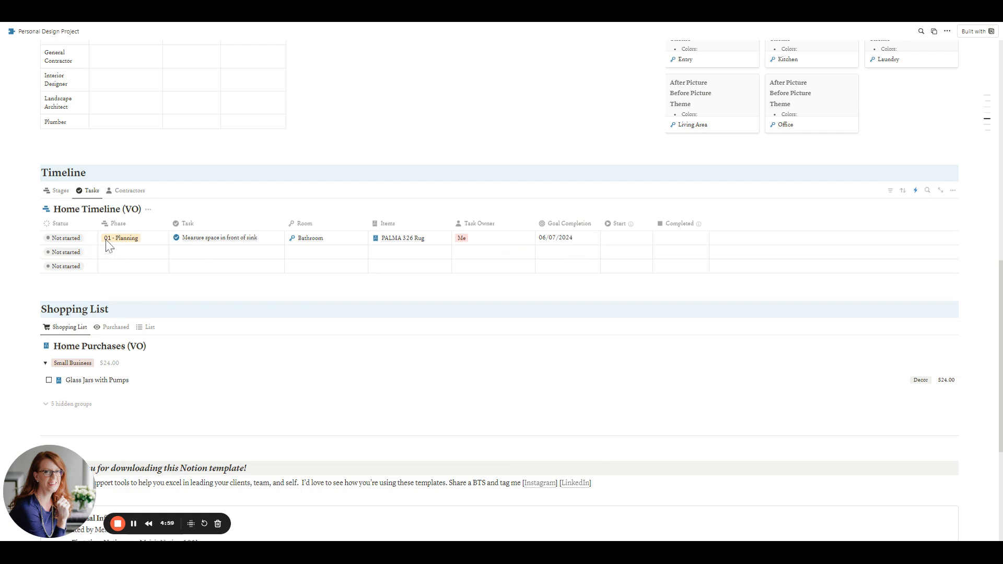
mouse_move(628, 237)
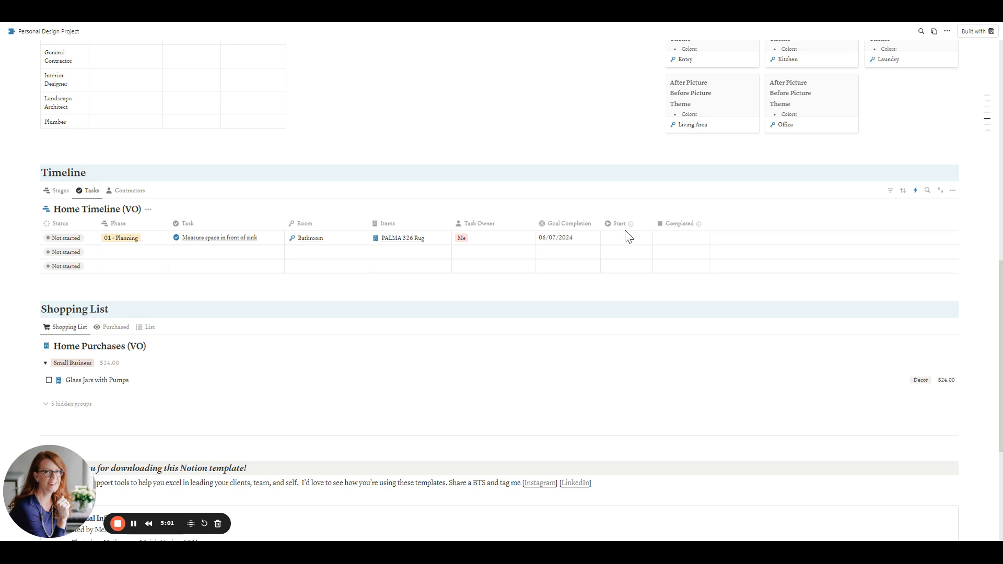
mouse_move(542, 272)
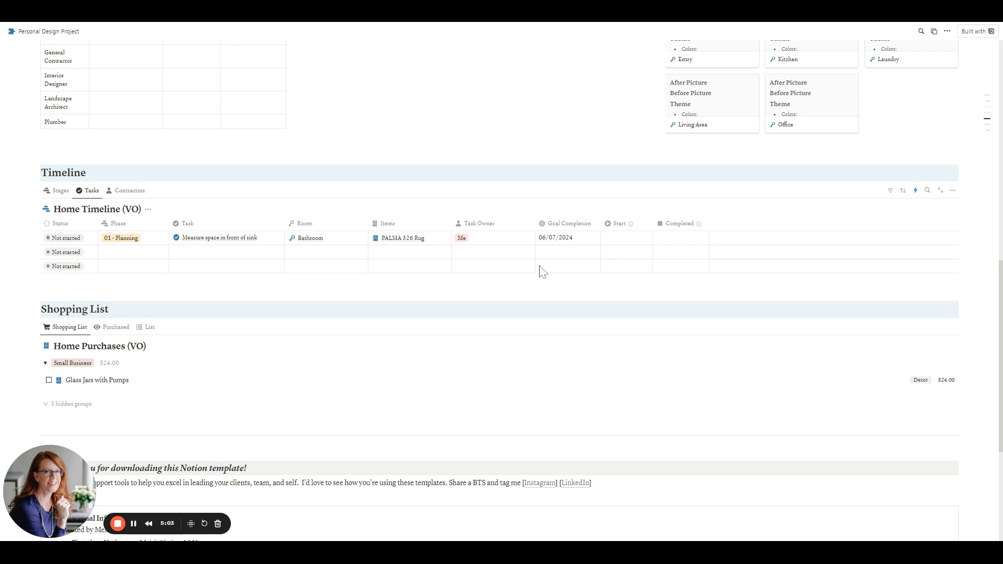
Step: Preview the timeline grouped by contractor, then return to the Stages timeline view
click(131, 191)
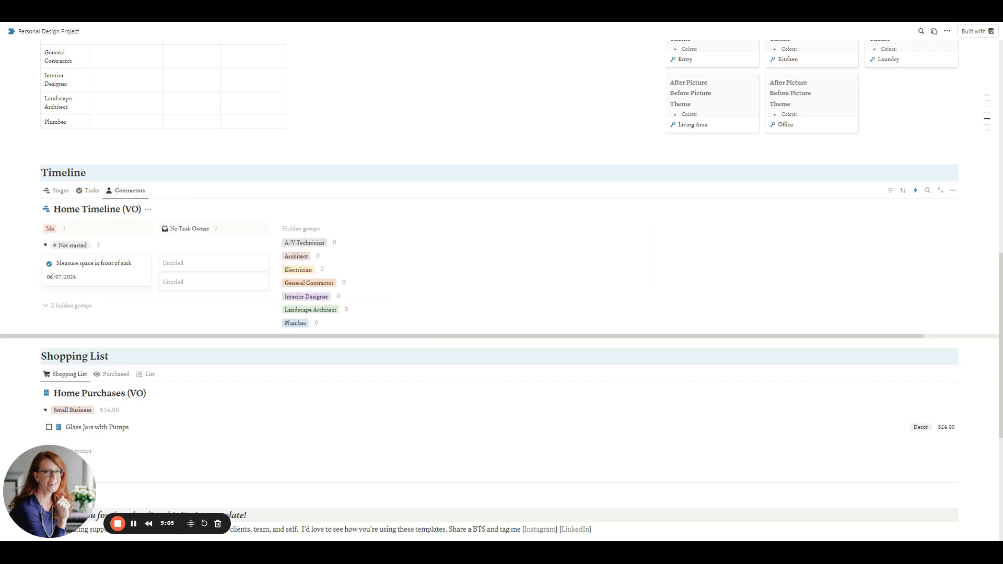
mouse_move(294, 330)
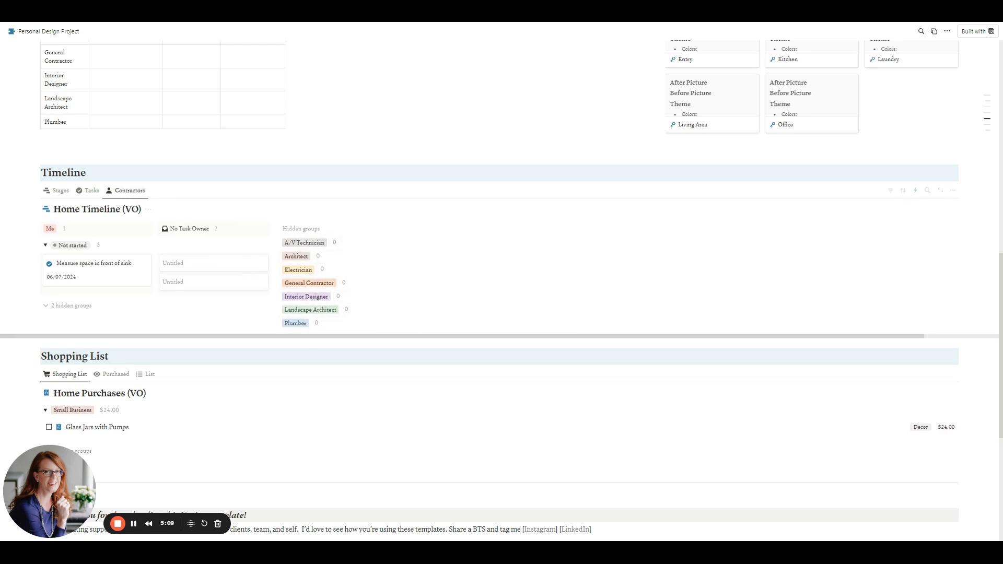
click(60, 140)
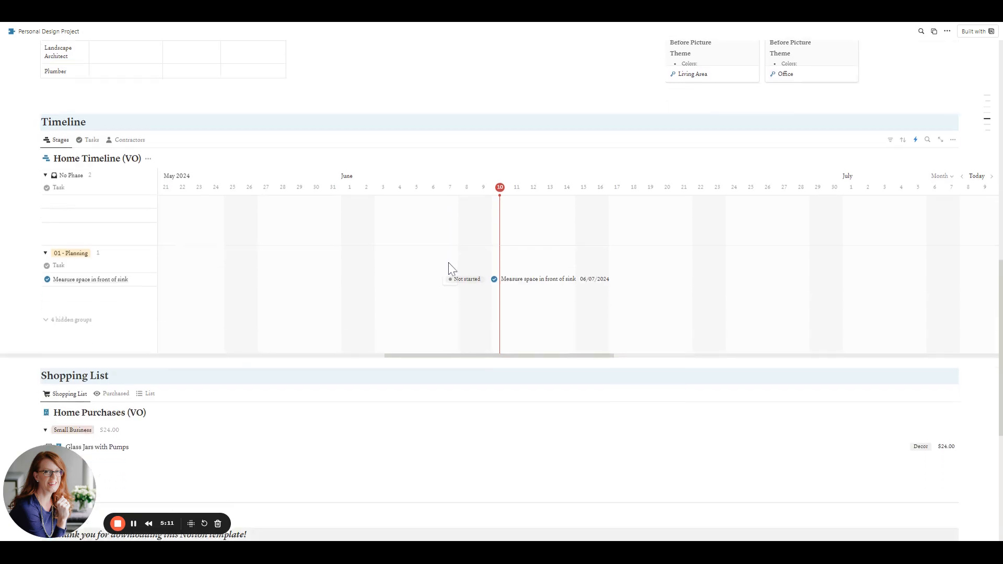
Step: Scroll to the Shopping List and expand its three hidden store groups
scroll(down, 3)
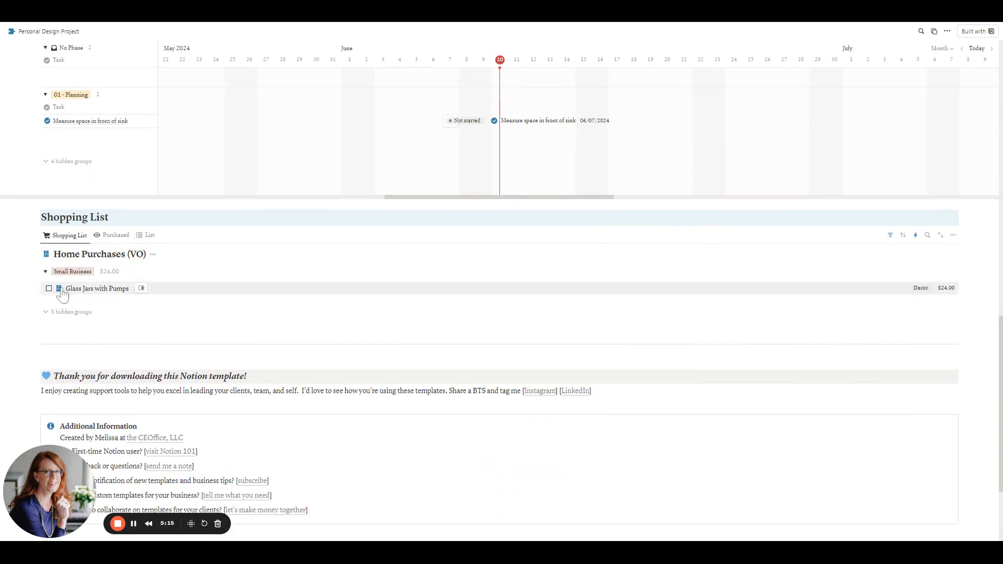
mouse_move(51, 281)
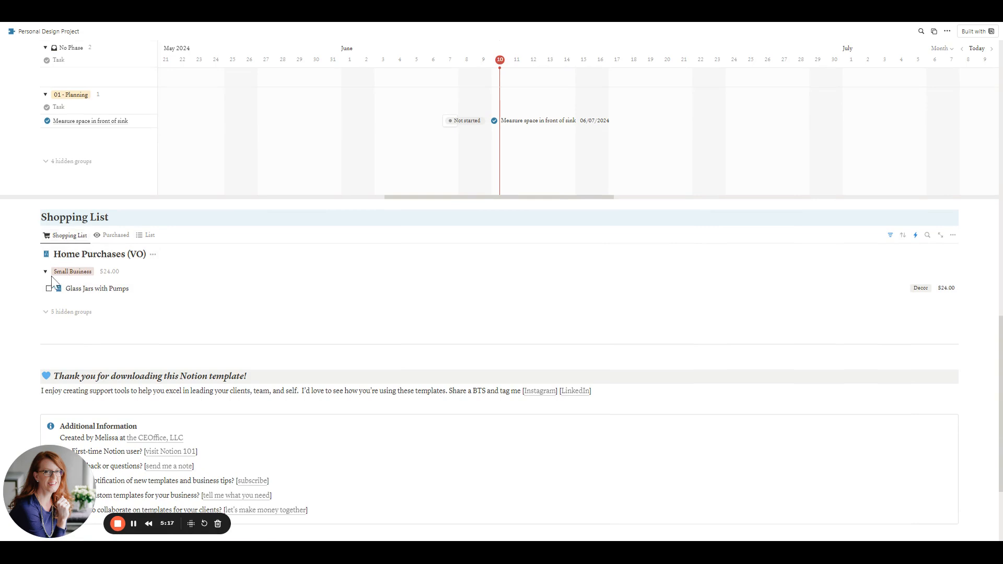
mouse_move(48, 315)
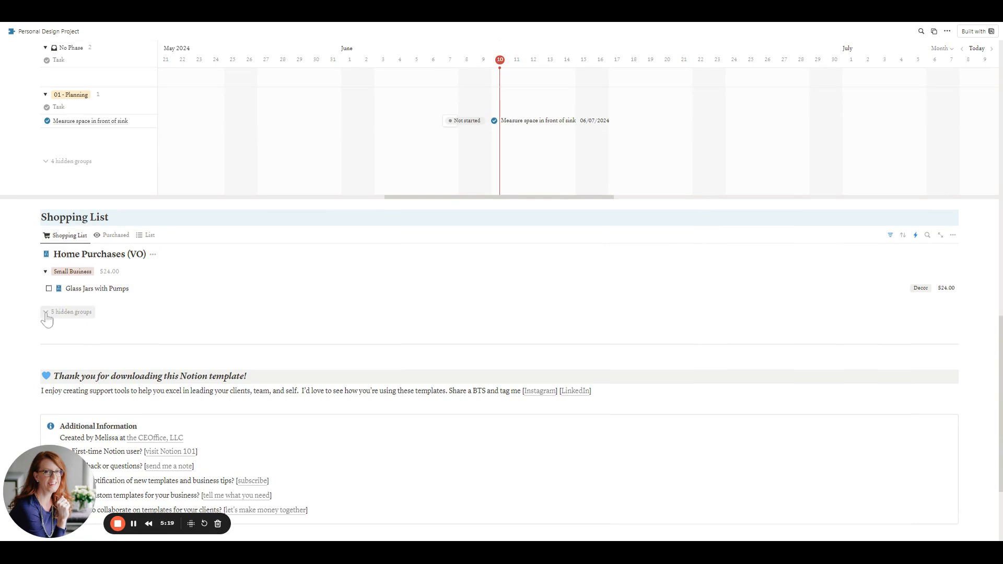
click(70, 311)
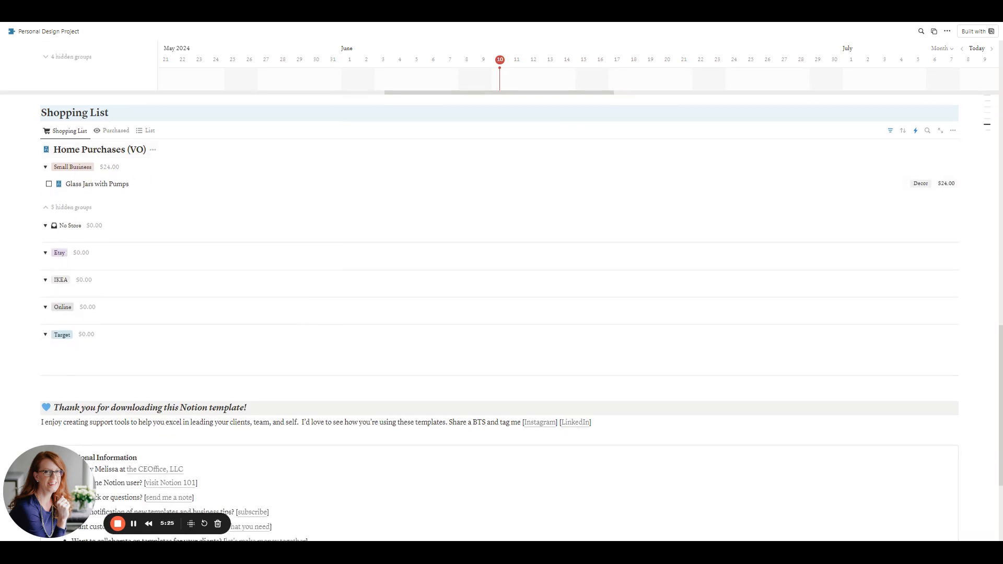
mouse_move(82, 287)
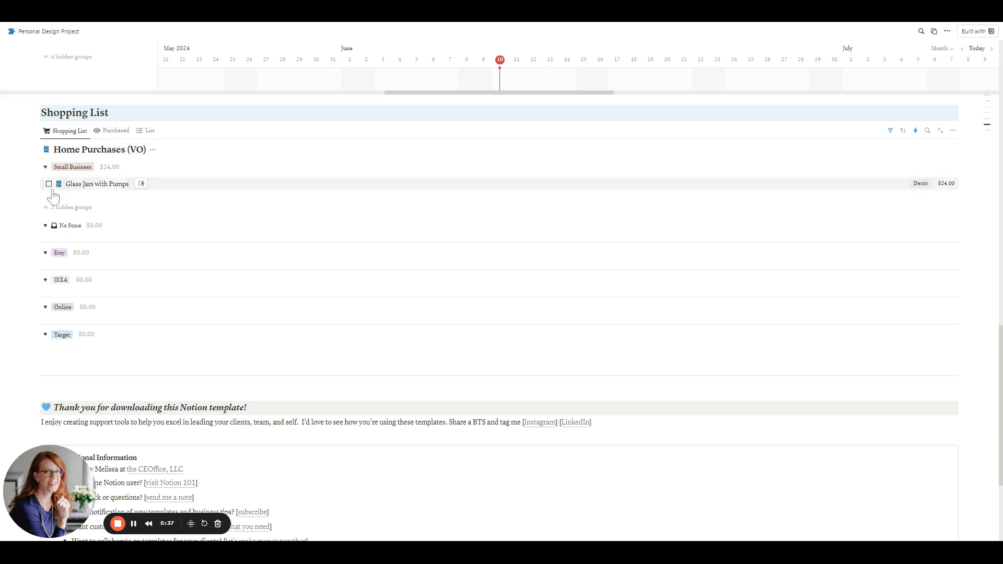
mouse_move(919, 185)
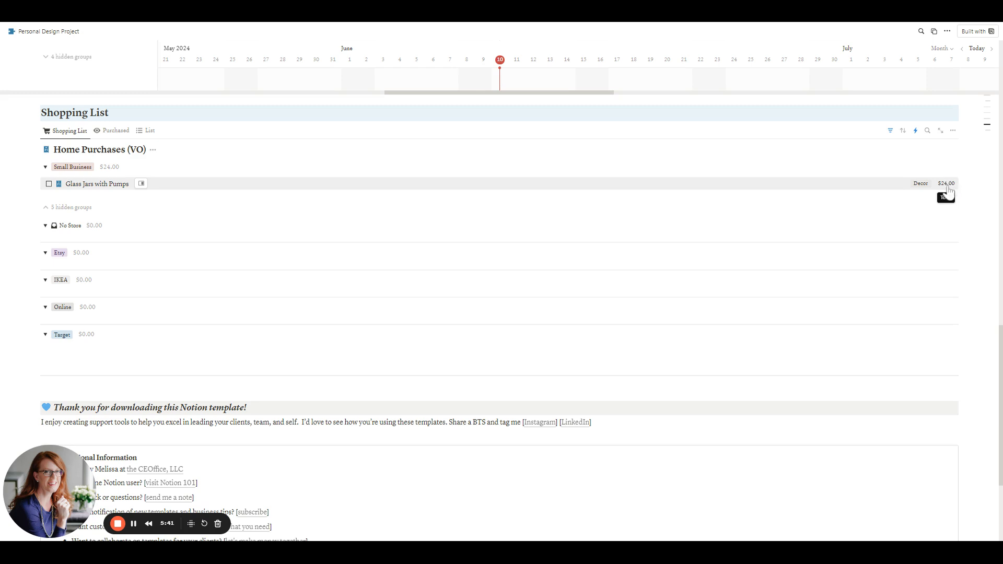
mouse_move(950, 194)
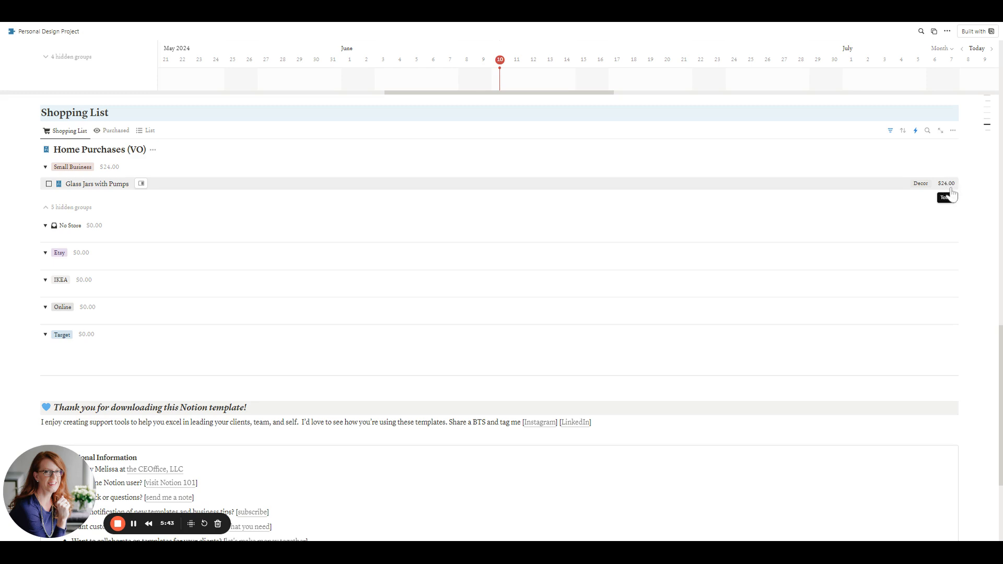
mouse_move(953, 195)
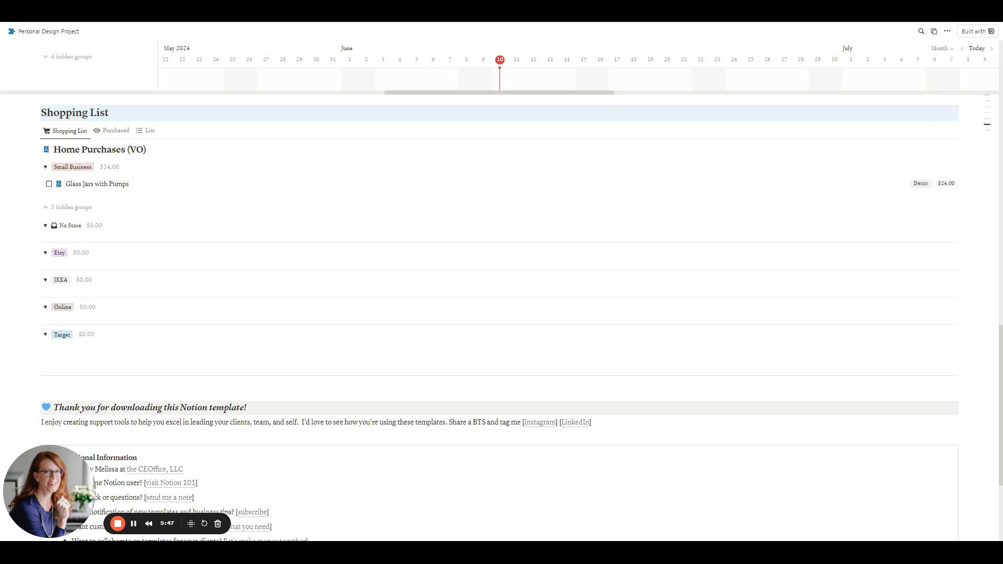
Step: Switch the Shopping List to the Purchased view, grouped by room
click(116, 131)
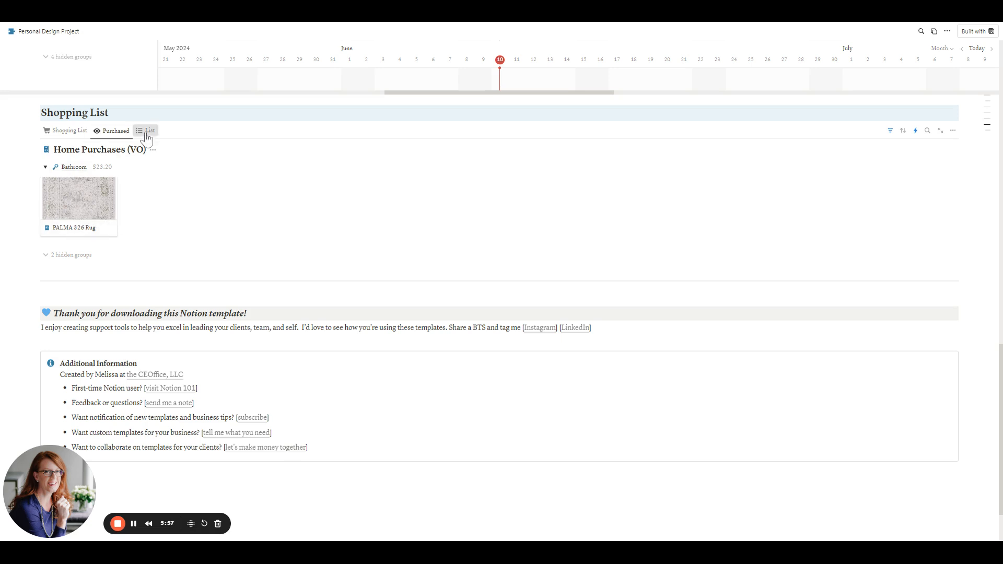
Step: Switch Home Purchases to the List table view, totaling $47.20
click(149, 130)
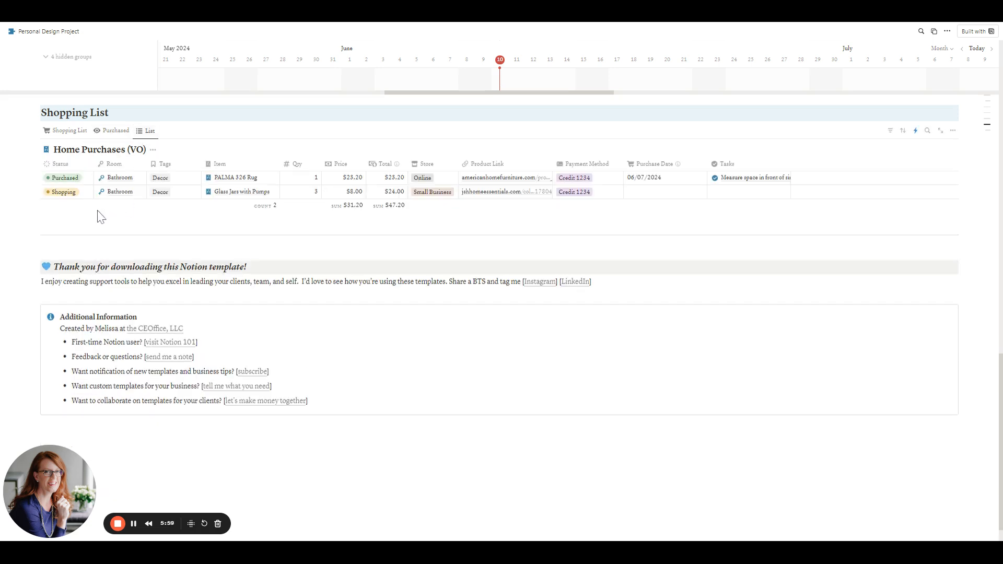
mouse_move(93, 181)
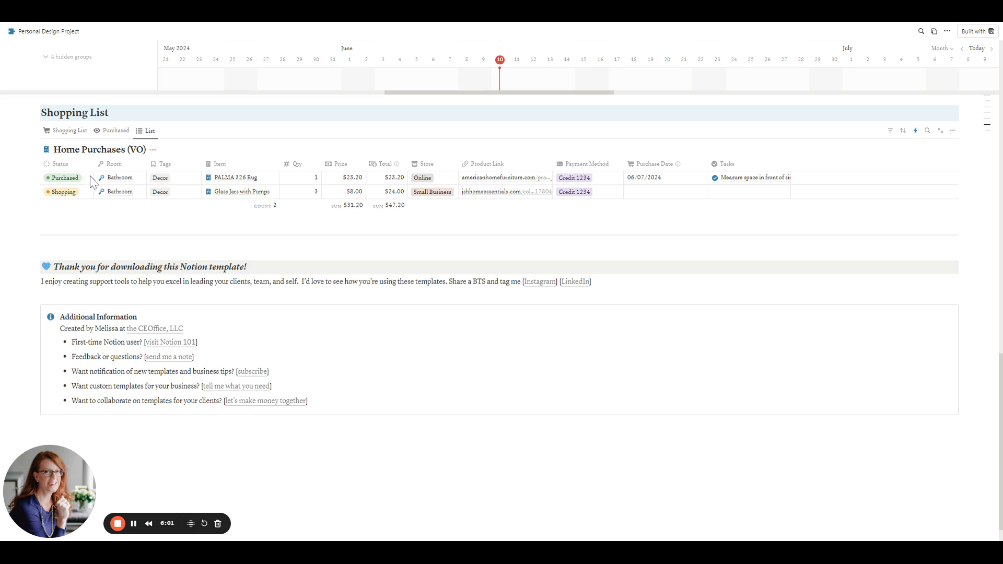
mouse_move(203, 172)
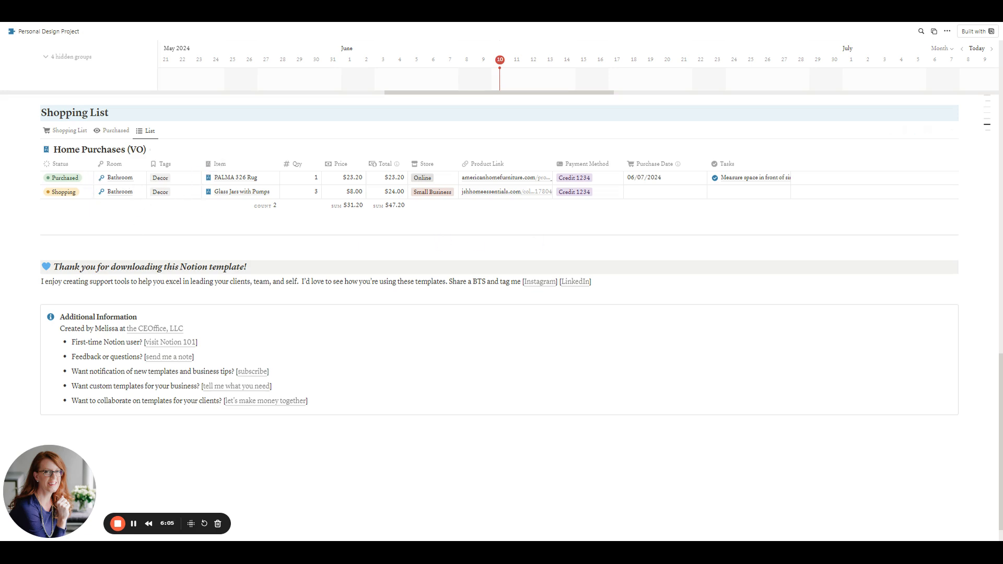
Step: Scroll back up to the Personal Design Project cover, Active status and Home section
scroll(up, 3)
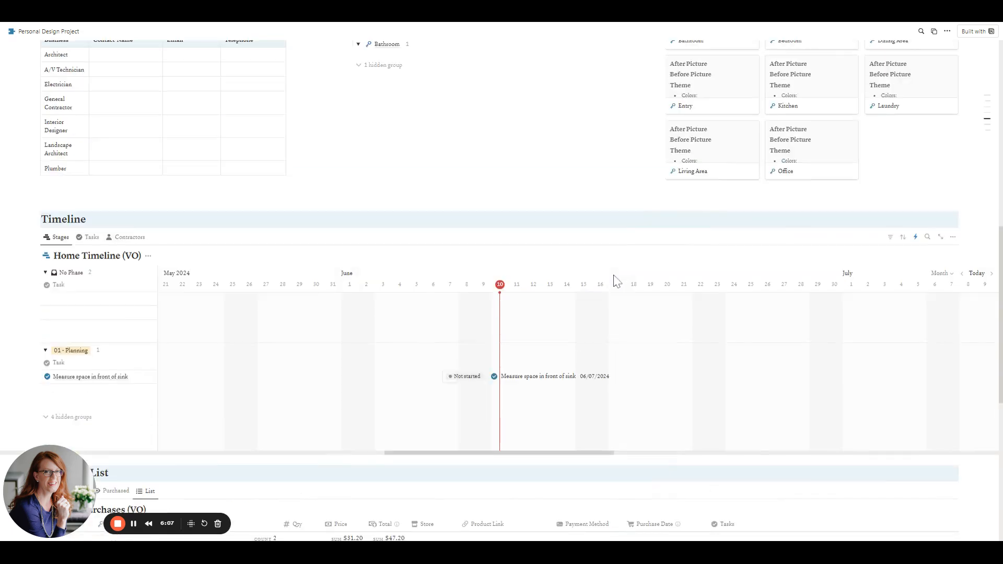
scroll(up, 3)
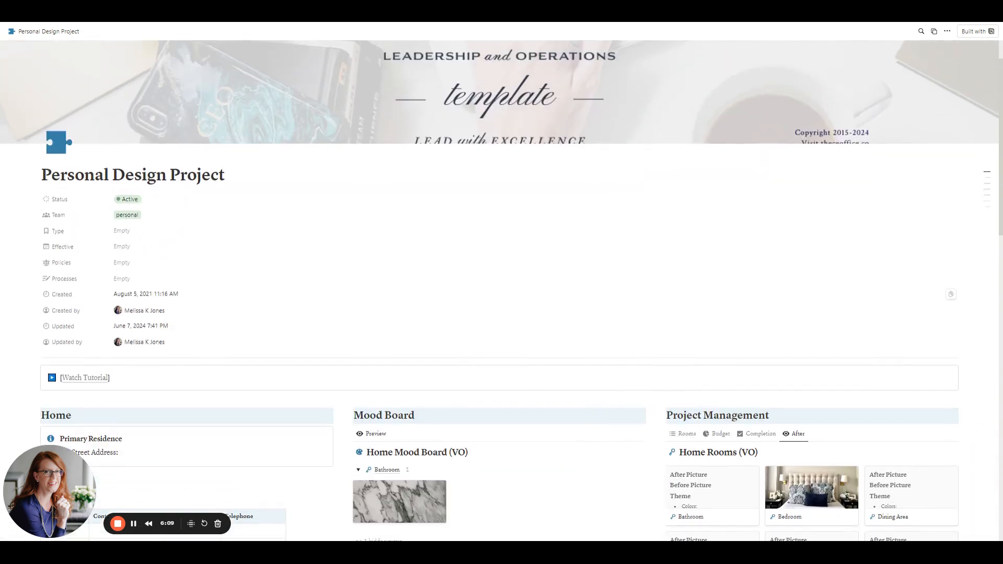